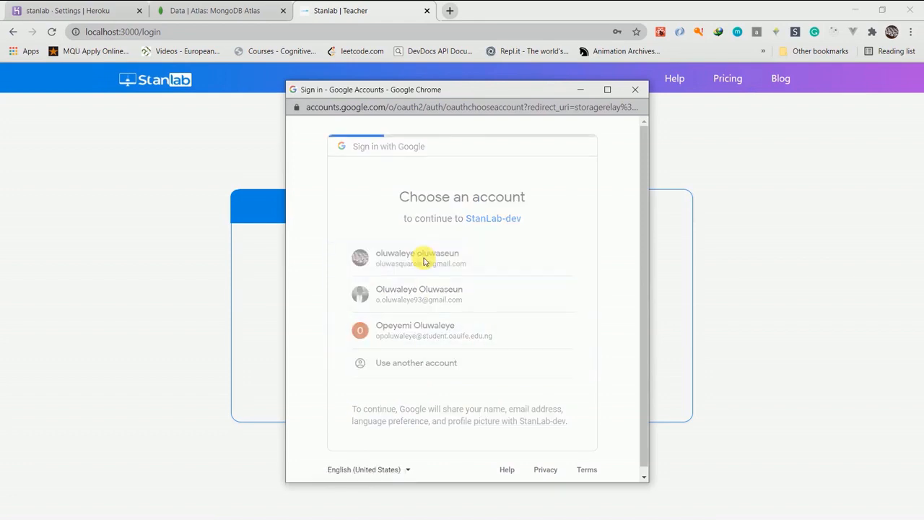
# - Sign in to Stanlab with the teacher's Google account from the account chooser
pyautogui.click(417, 257)
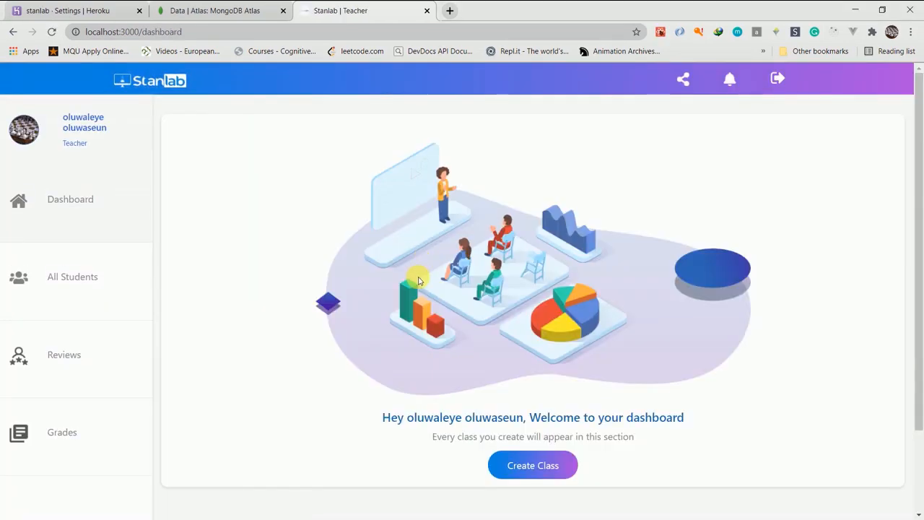
pyautogui.moveTo(480, 210)
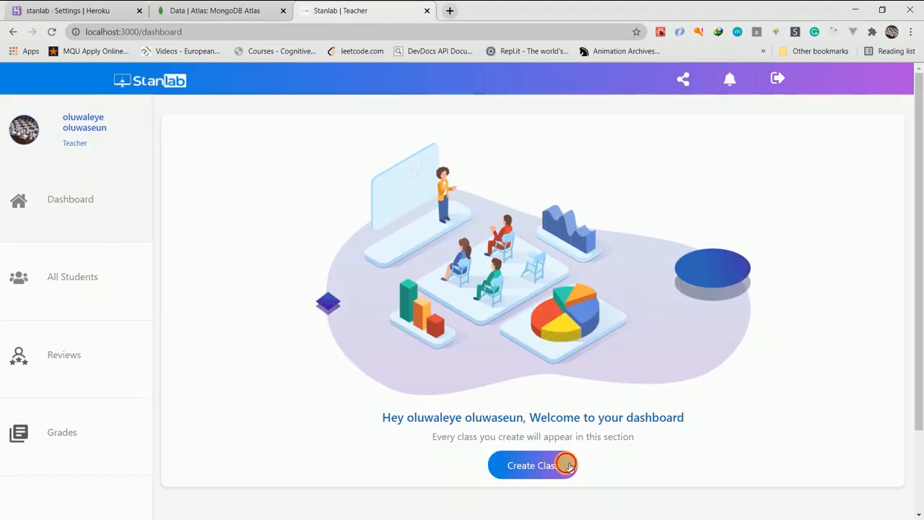
# - Create the Introduction chemistry class (section 4) and the BOT 101 biology class (section 2)
pyautogui.click(533, 465)
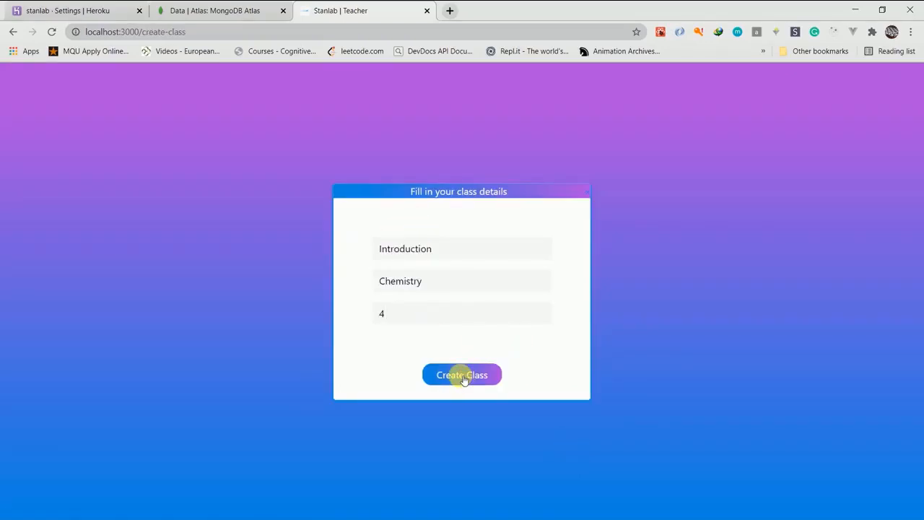
pyautogui.click(461, 375)
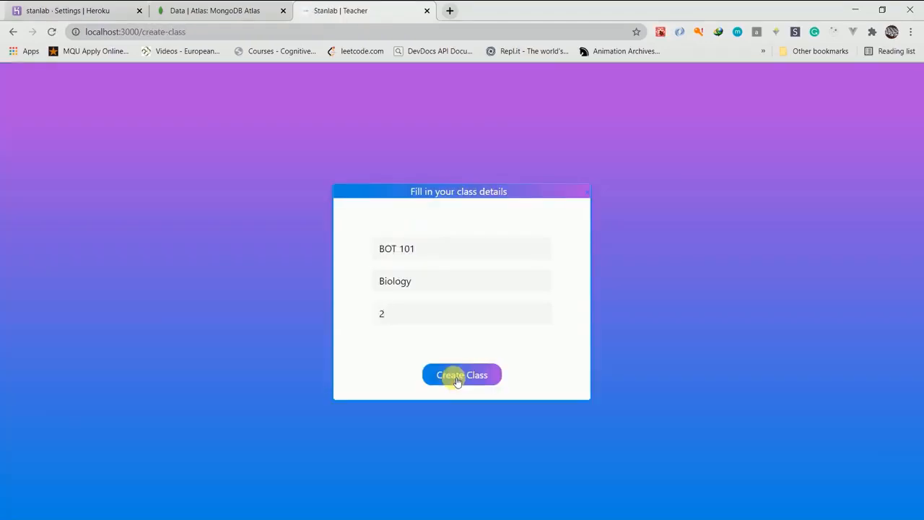
pyautogui.click(461, 373)
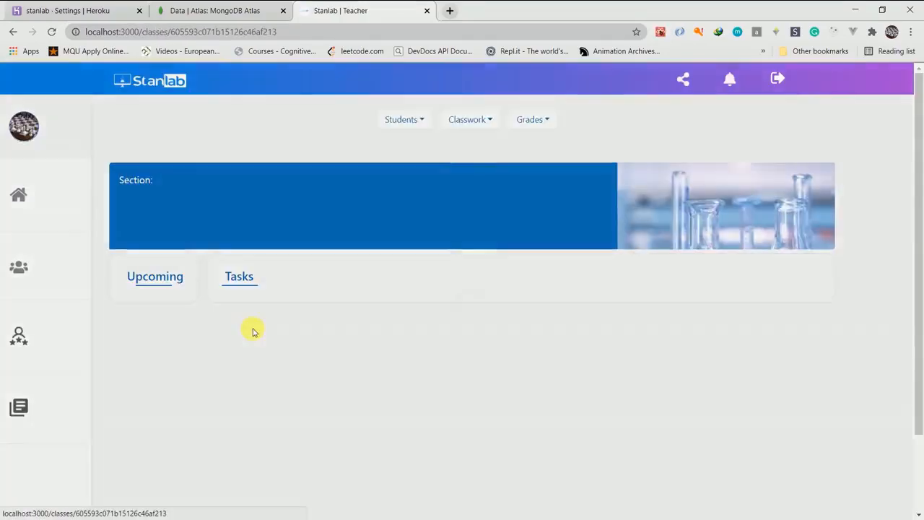
pyautogui.click(18, 267)
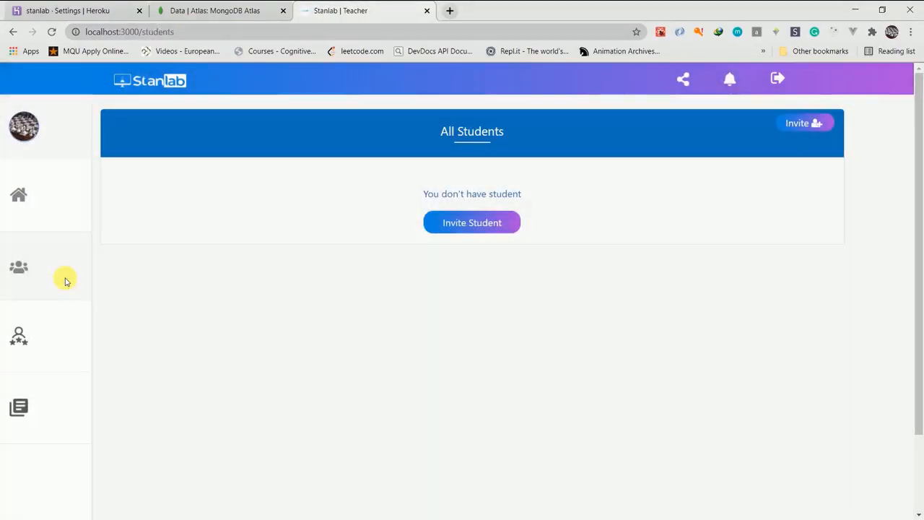
pyautogui.click(471, 222)
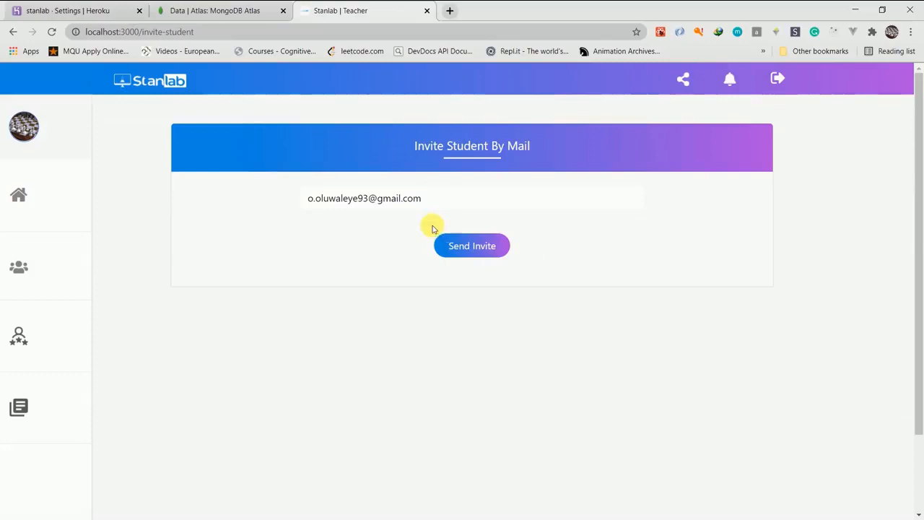
pyautogui.click(472, 245)
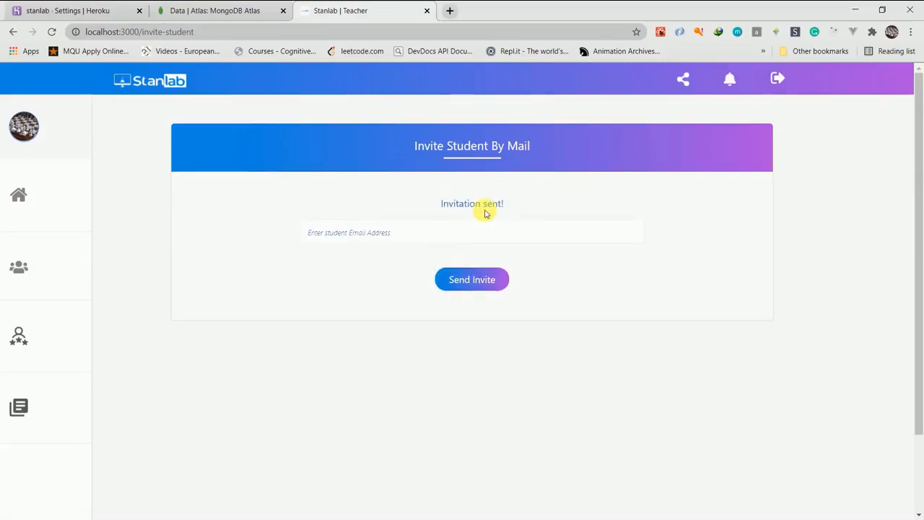
pyautogui.write('jo')
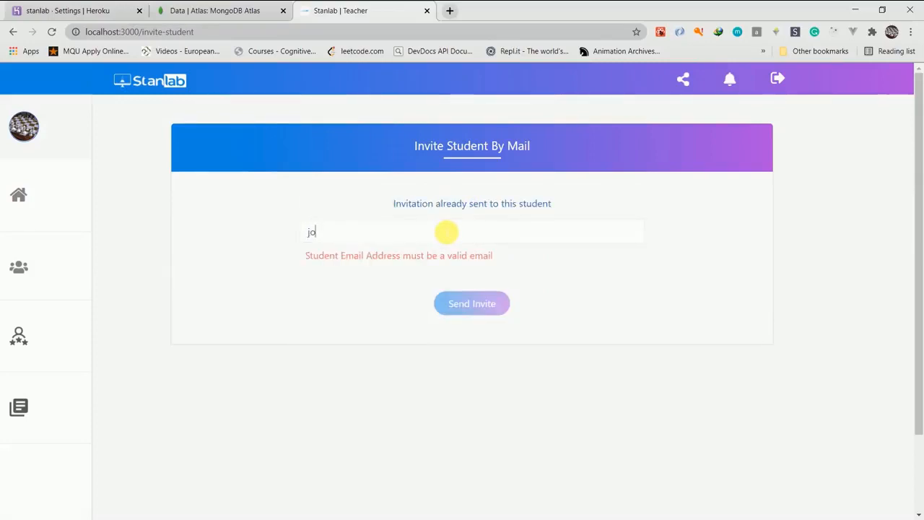
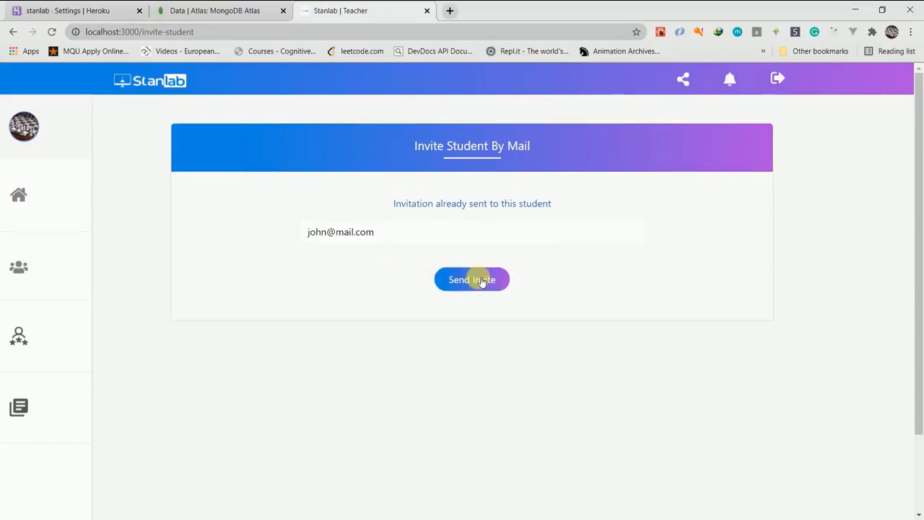
pyautogui.click(472, 280)
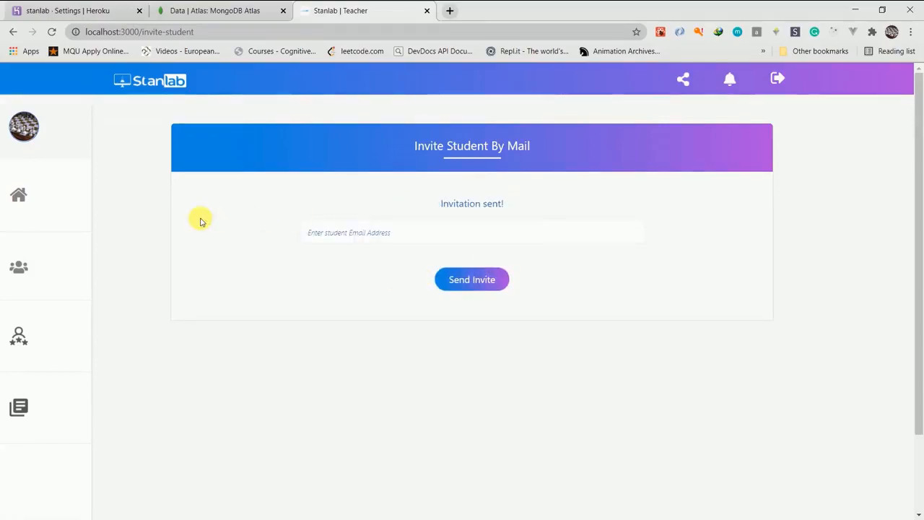
pyautogui.click(18, 267)
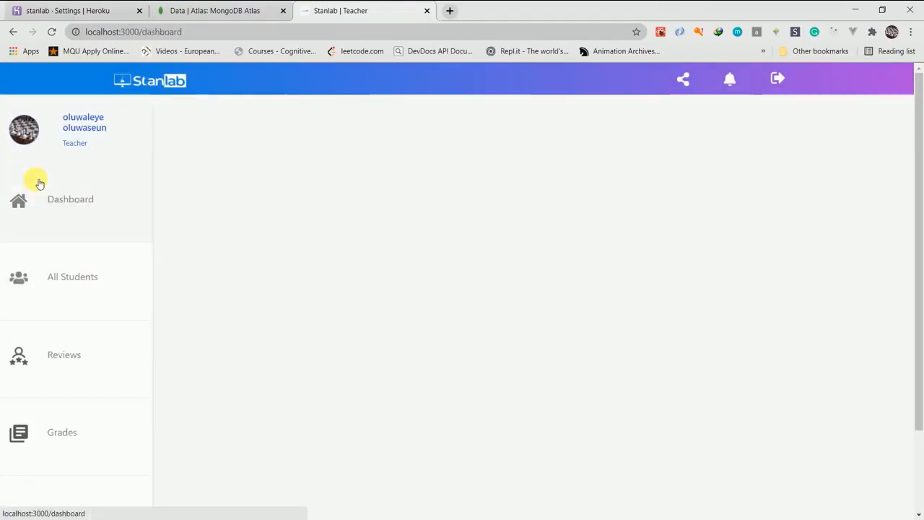
# - Sign in as the student and accept the teacher's pending invitation from All Teachers
pyautogui.click(778, 79)
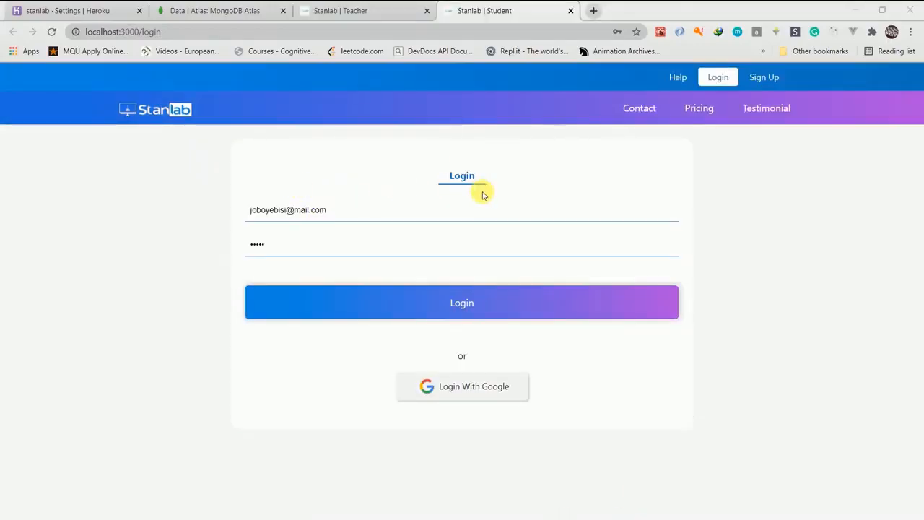
pyautogui.click(462, 387)
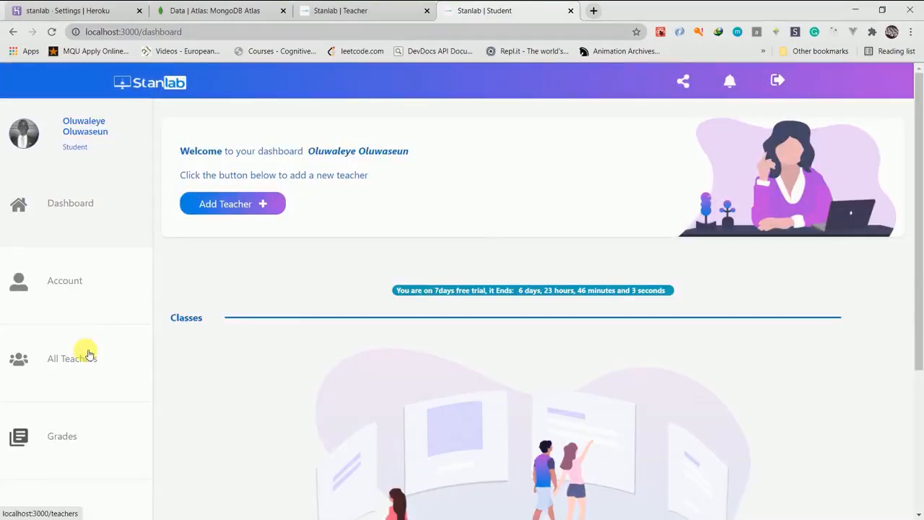
pyautogui.click(71, 358)
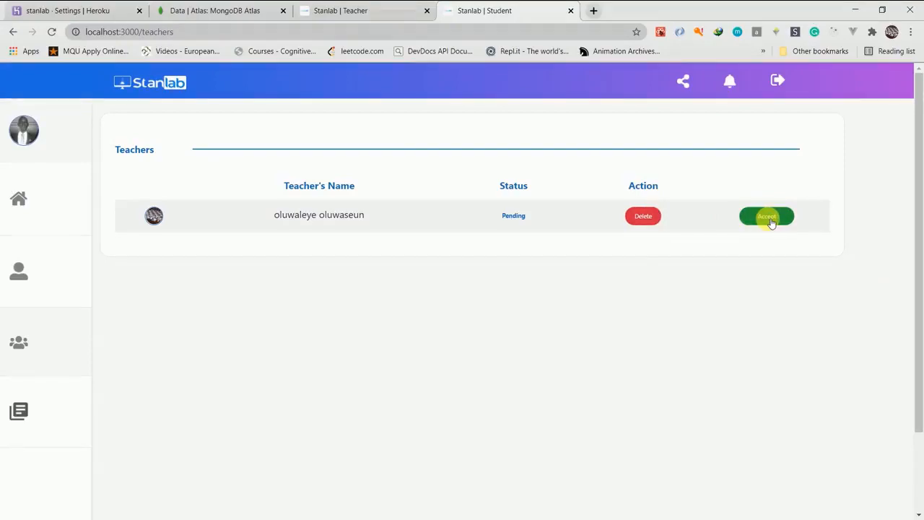
pyautogui.click(766, 216)
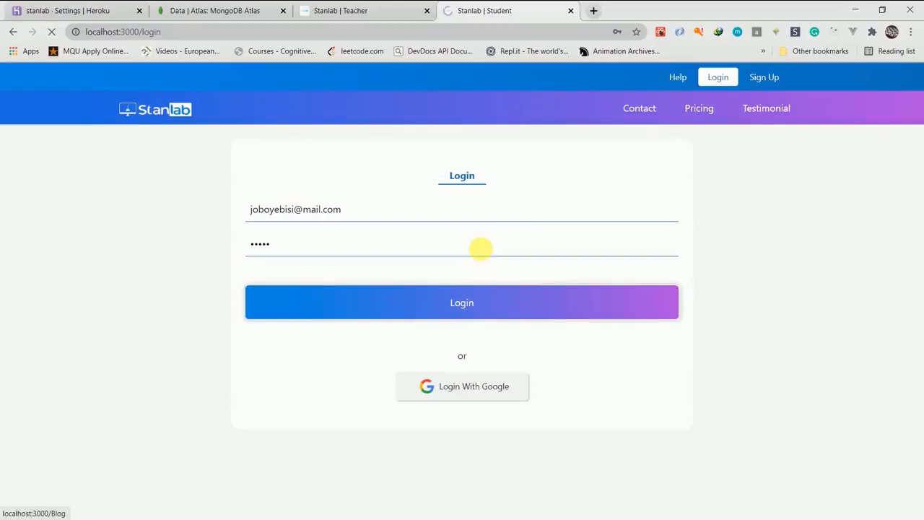
# - Close the student tab, sign the teacher in with Google, and check both students show Accepted
pyautogui.click(461, 301)
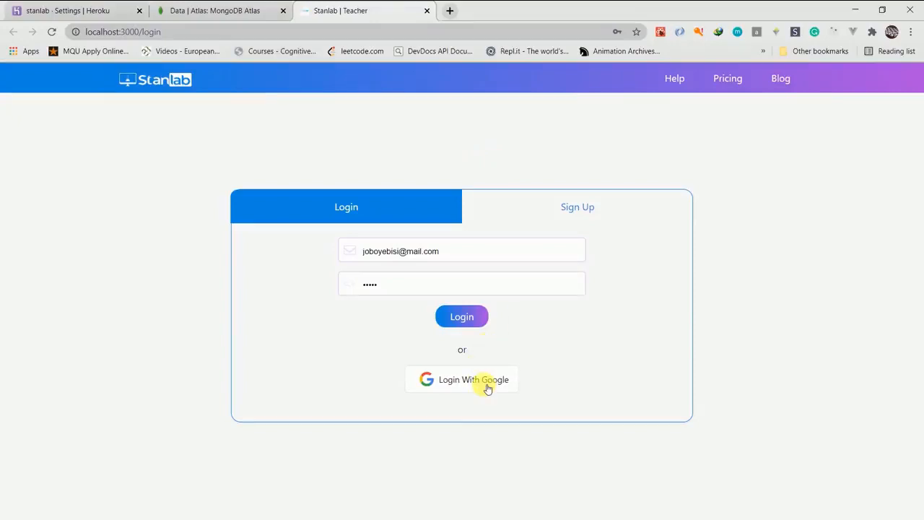
pyautogui.click(461, 316)
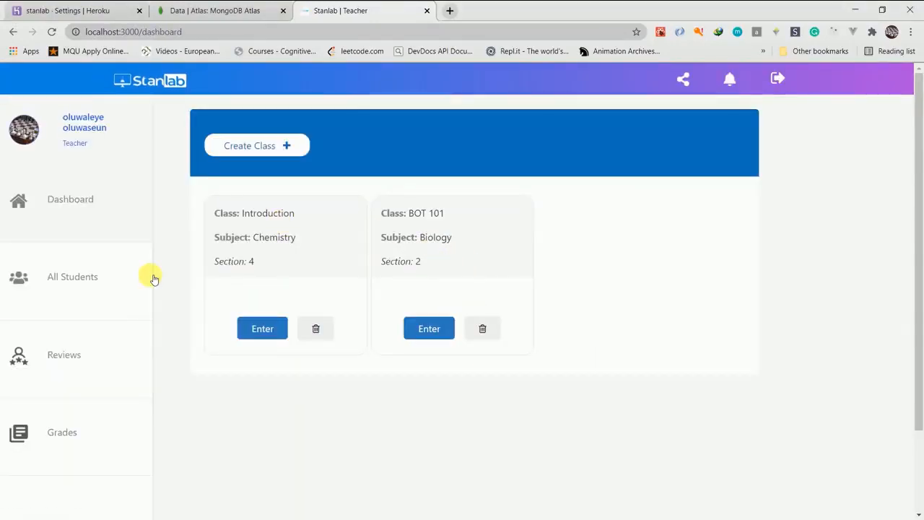
pyautogui.click(72, 276)
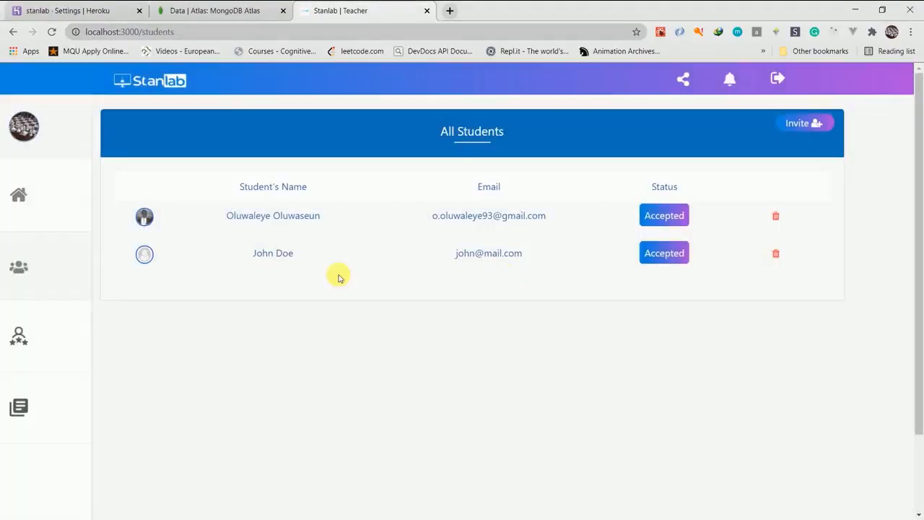
pyautogui.moveTo(94, 216)
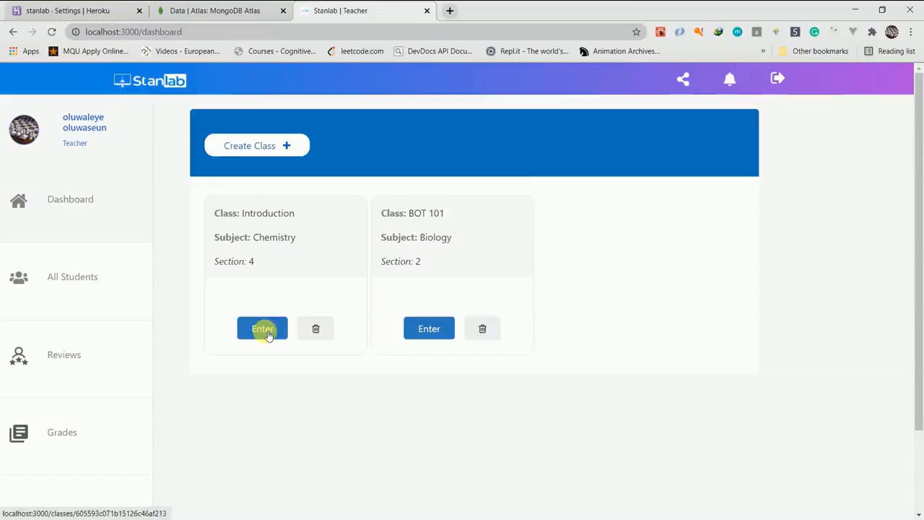
# - Enter the Introduction class and add three questions (text 'dsasdafds') to the quiz
pyautogui.click(262, 328)
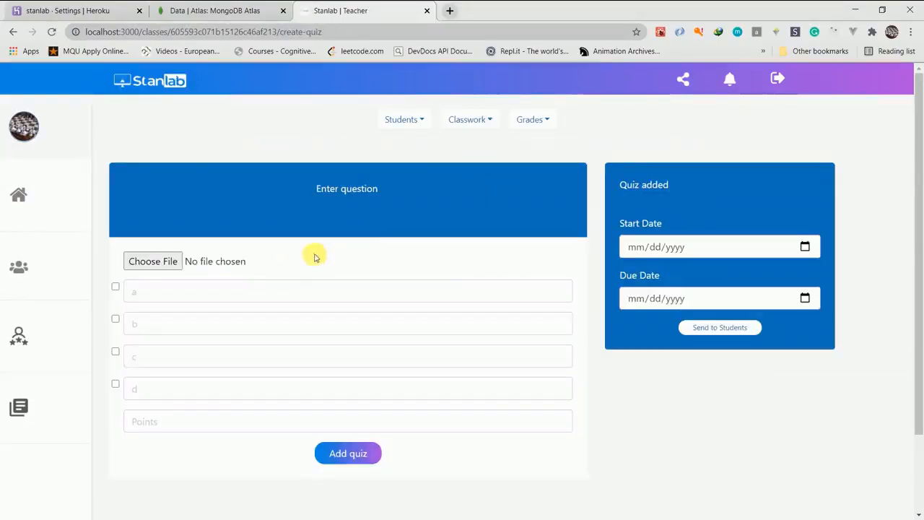
pyautogui.click(348, 452)
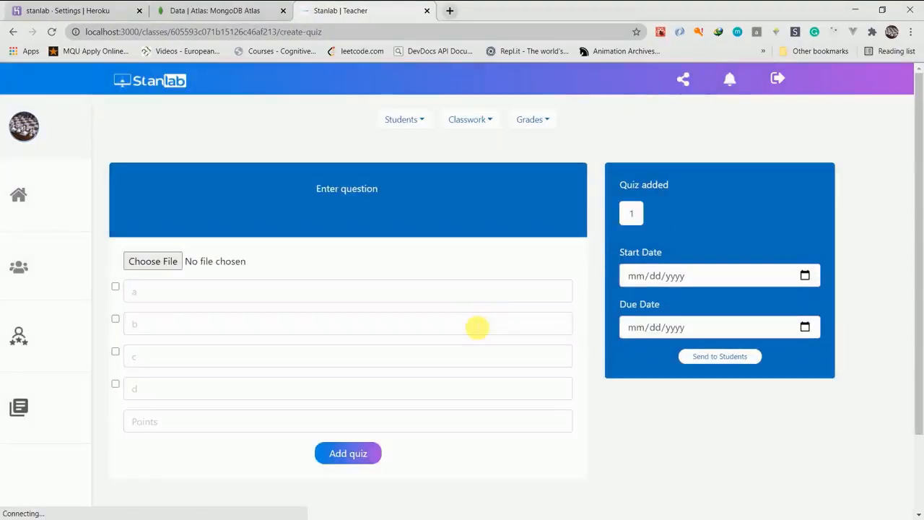
pyautogui.moveTo(610, 269)
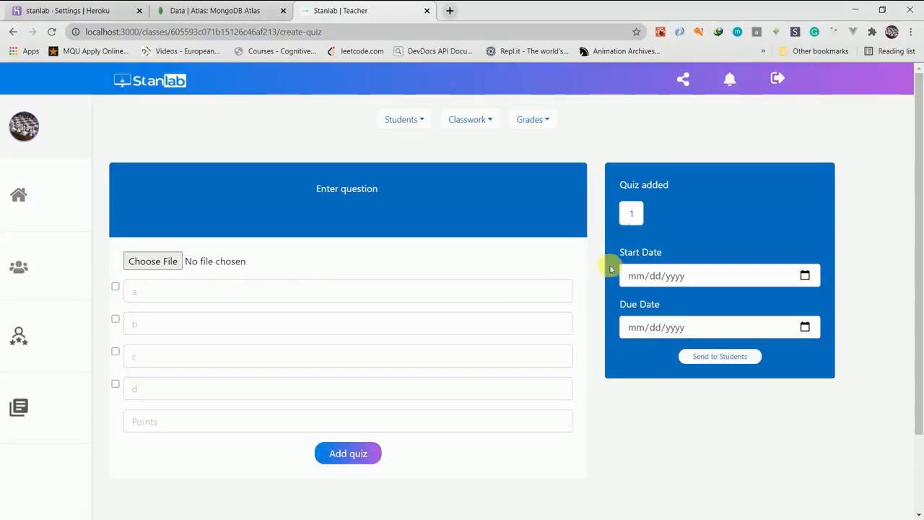
pyautogui.write('dsasdafdsfa')
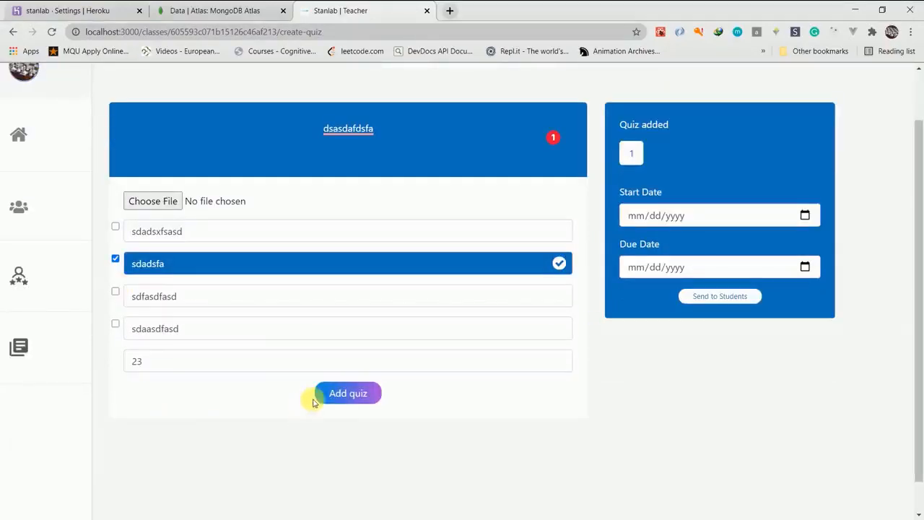
pyautogui.click(347, 392)
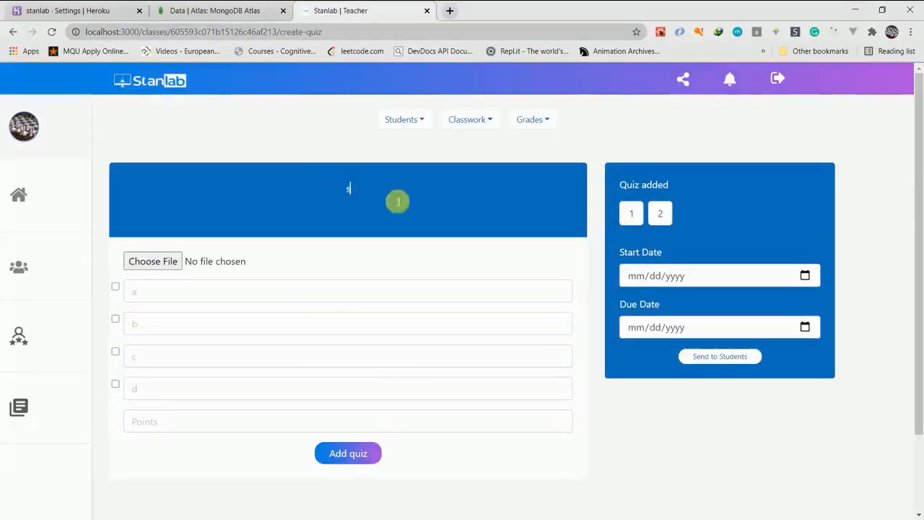
pyautogui.click(347, 452)
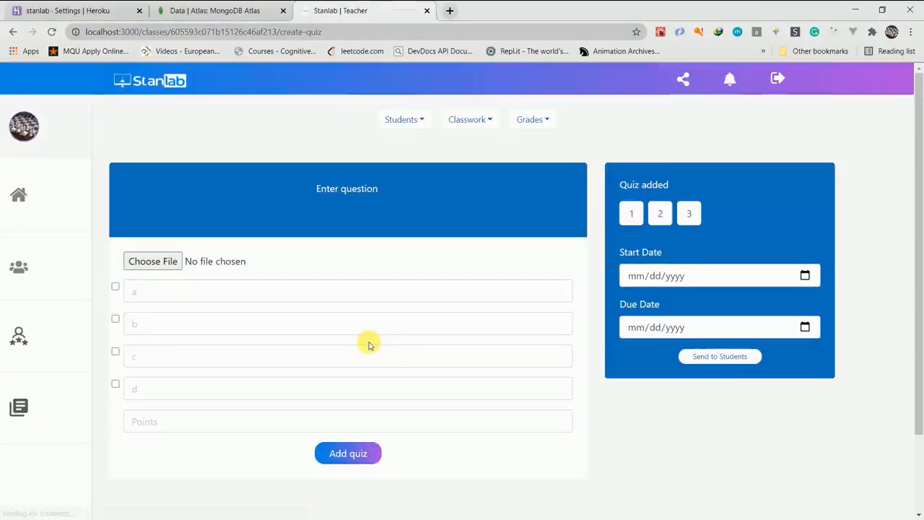
pyautogui.click(719, 356)
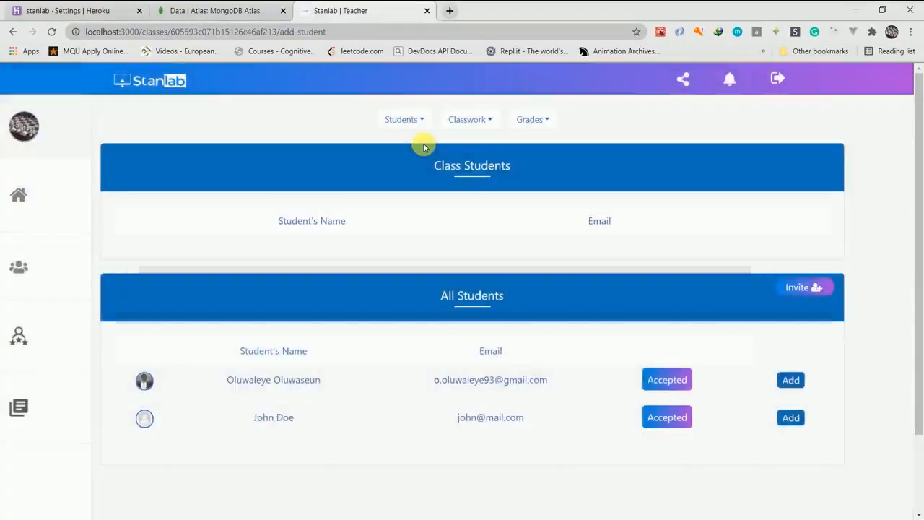
# - Enrol both students in the class and start a quiz from Classwork
pyautogui.scroll(-3)
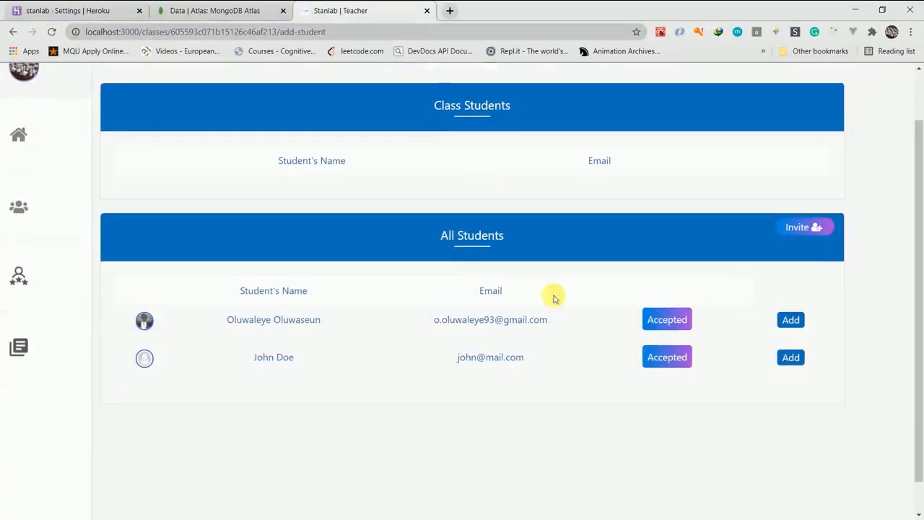
pyautogui.click(790, 320)
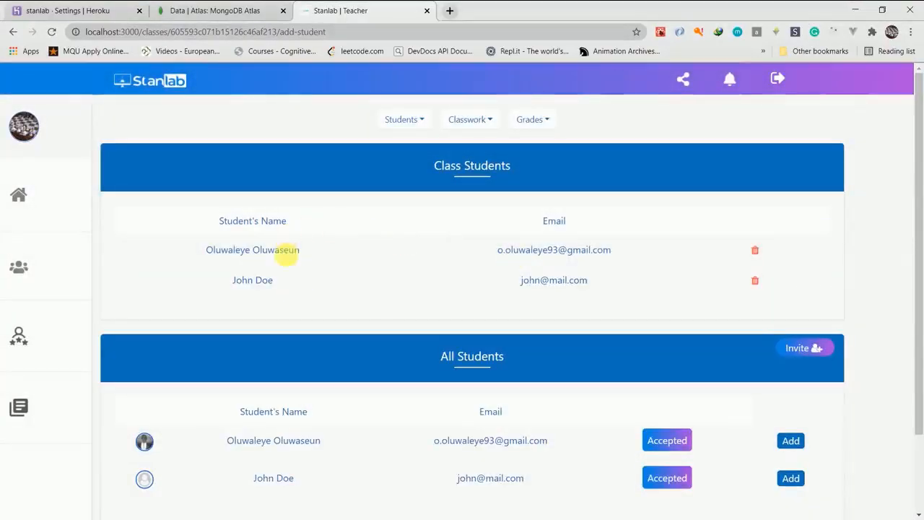
pyautogui.click(467, 119)
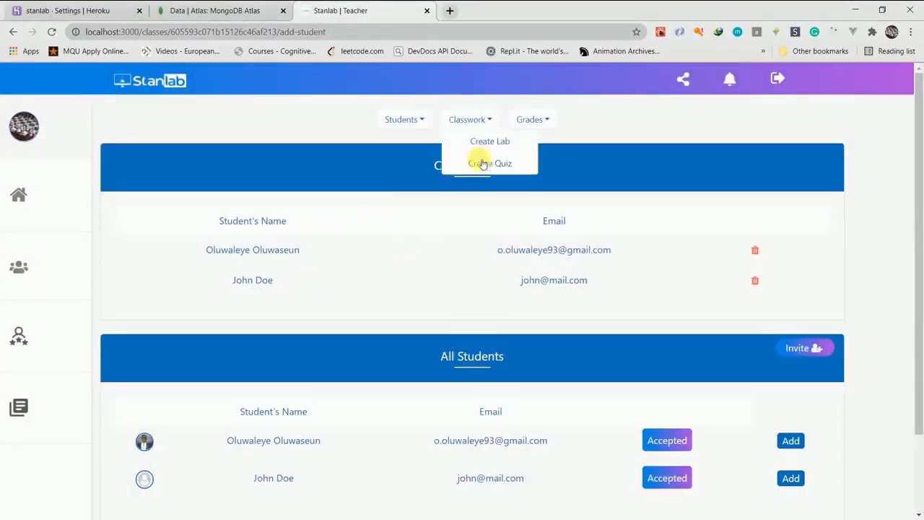
pyautogui.click(489, 163)
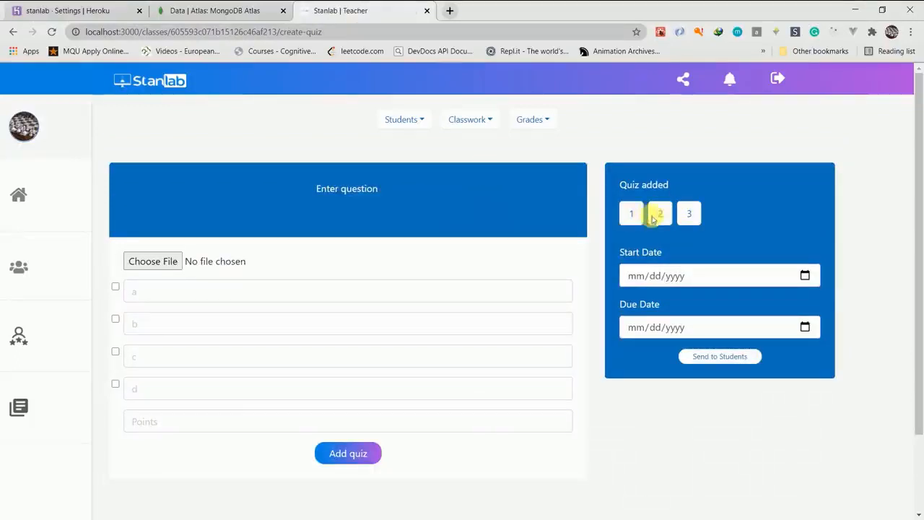
# - Set the quiz dates 03/20/2021 to 03/22/2021 and send it to the students
pyautogui.click(718, 327)
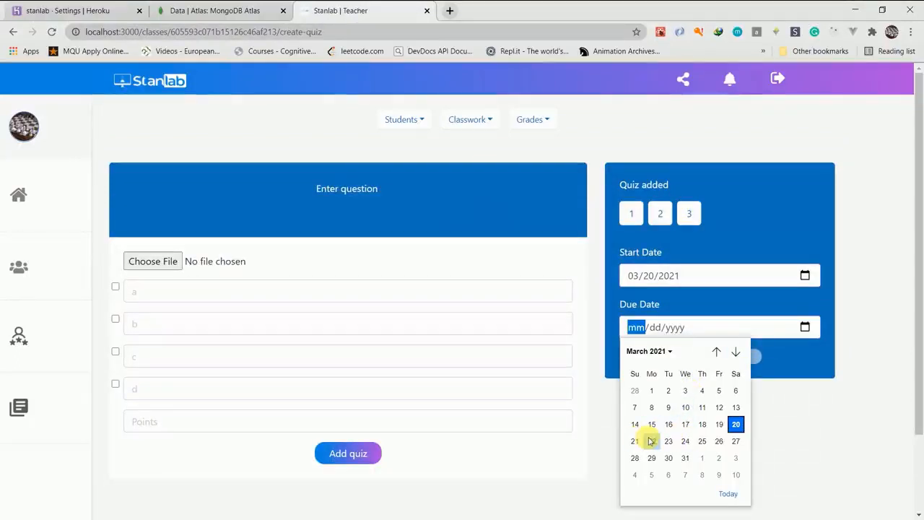
pyautogui.click(667, 441)
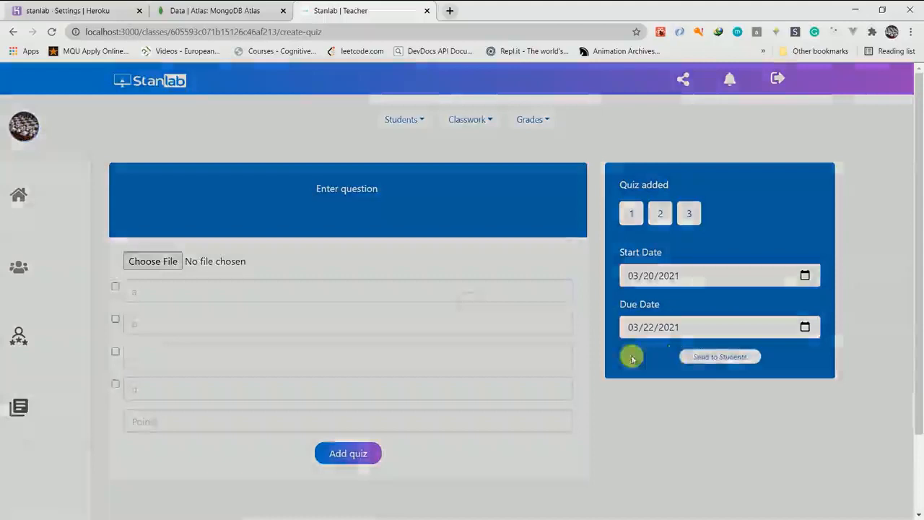
pyautogui.click(719, 356)
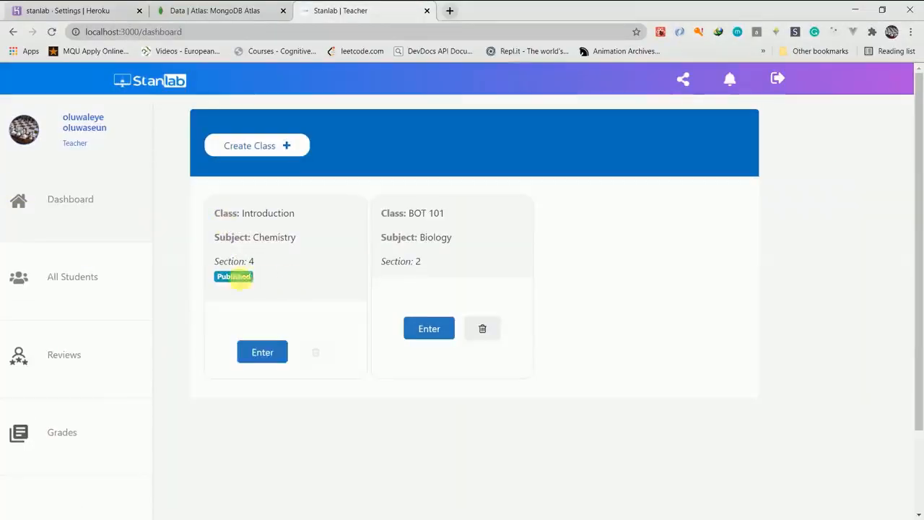
# - Enter the Introduction class showing the active quiz task and start creating a lab
pyautogui.click(262, 352)
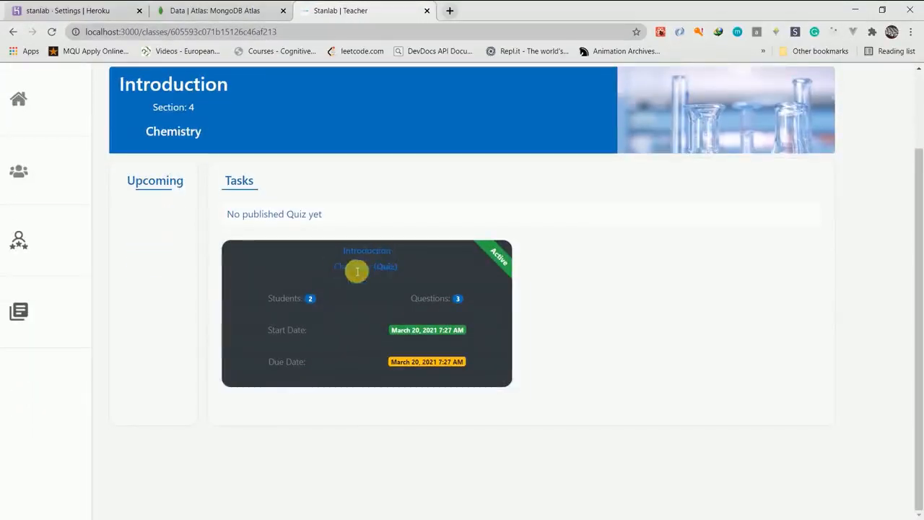
pyautogui.moveTo(429, 262)
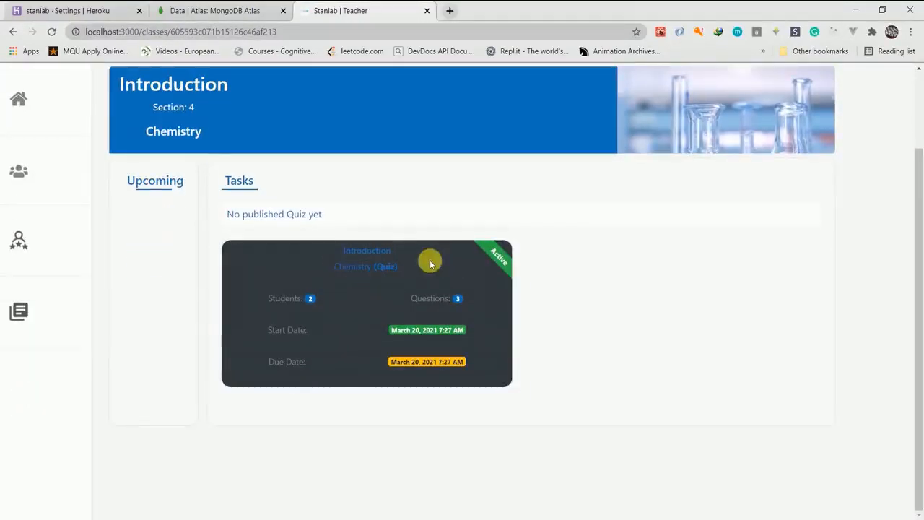
pyautogui.click(467, 119)
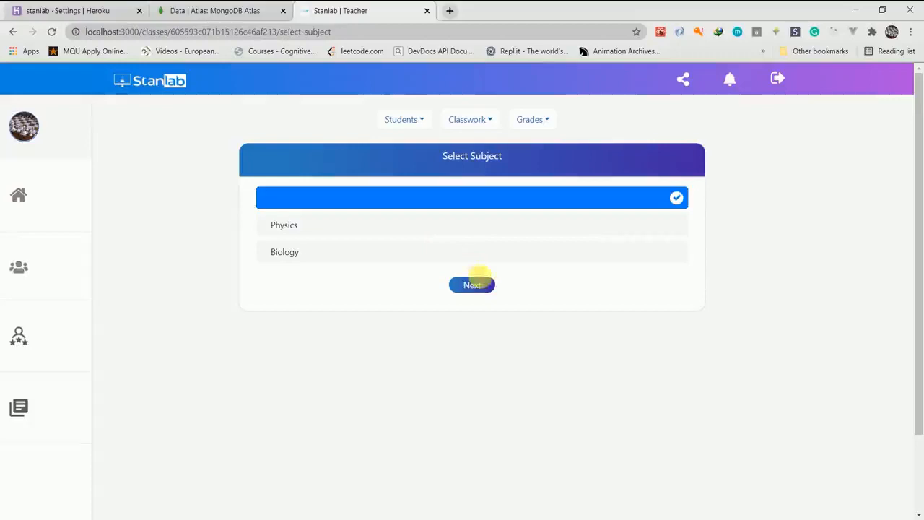
# - Build a Titration lab with two experiments, send it to students, and return to the task list
pyautogui.click(471, 284)
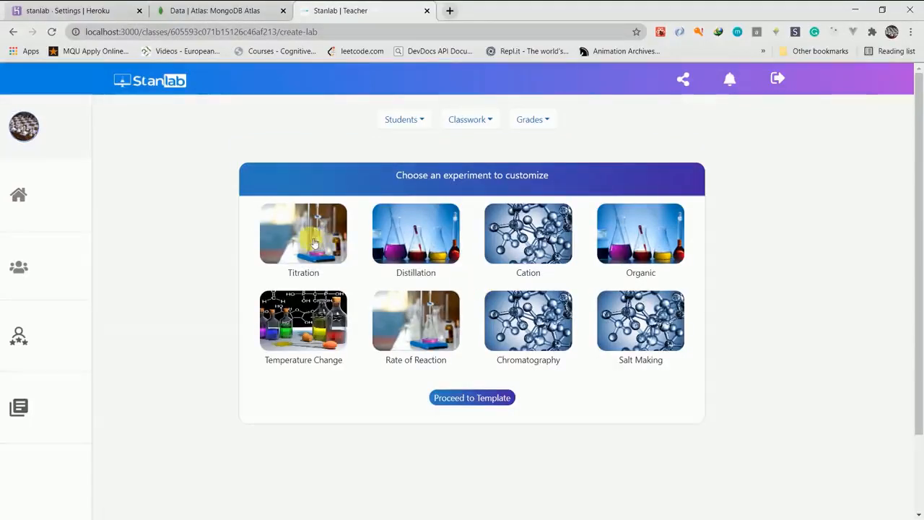
pyautogui.click(304, 233)
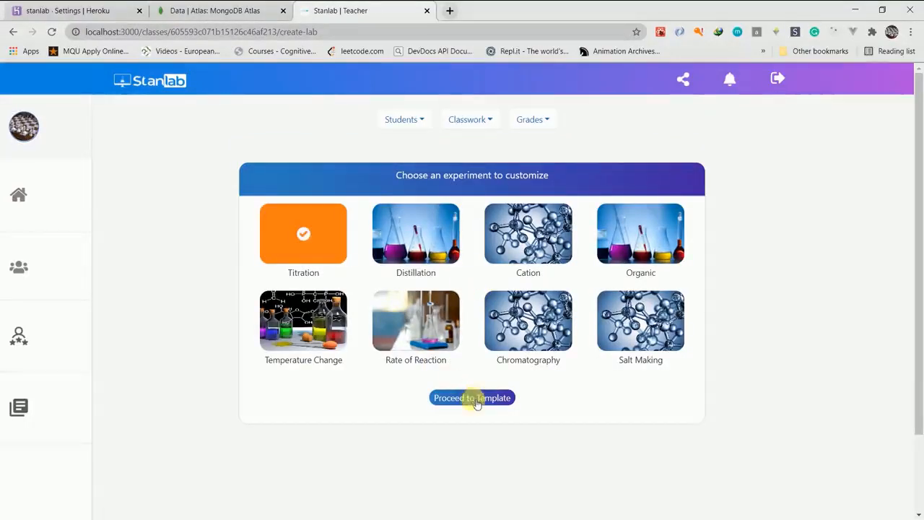
pyautogui.click(472, 398)
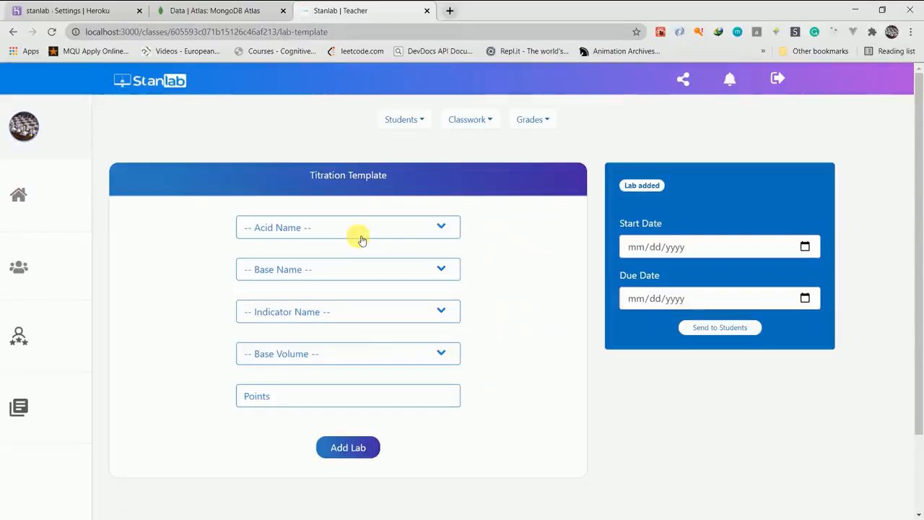
pyautogui.click(348, 446)
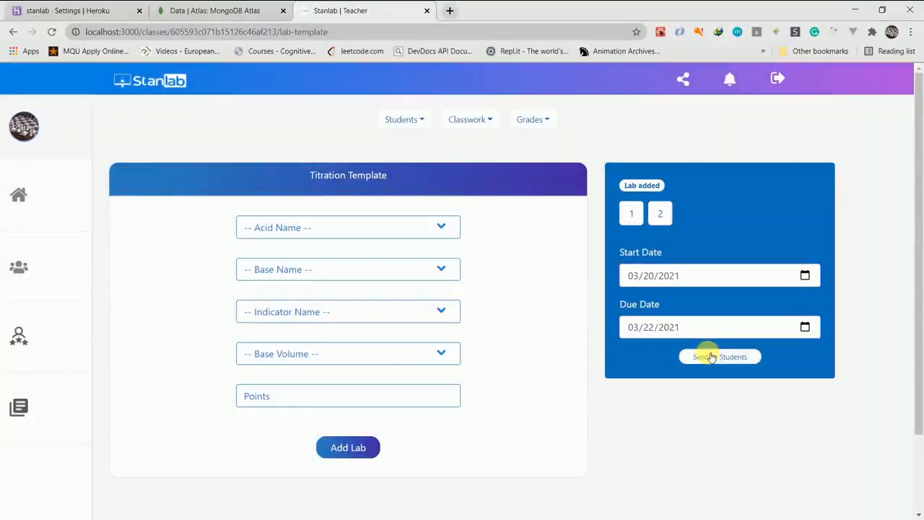
pyautogui.click(719, 356)
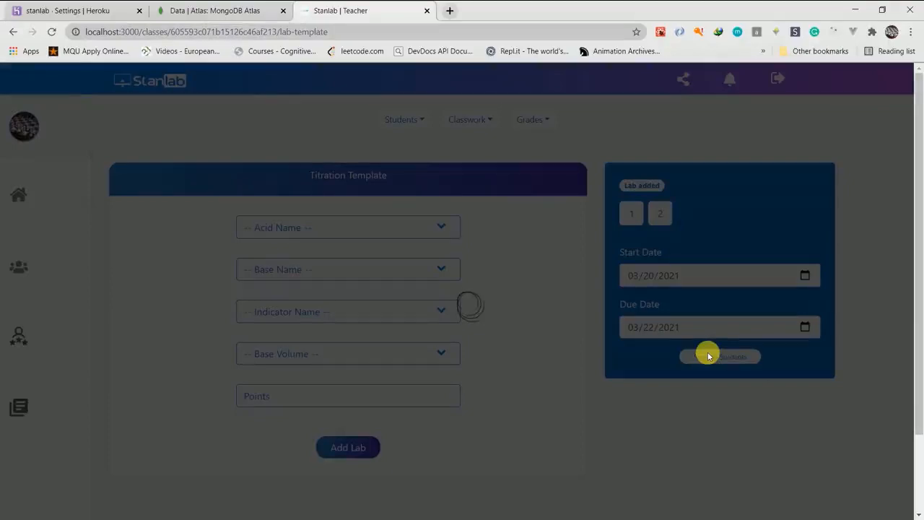
pyautogui.click(719, 356)
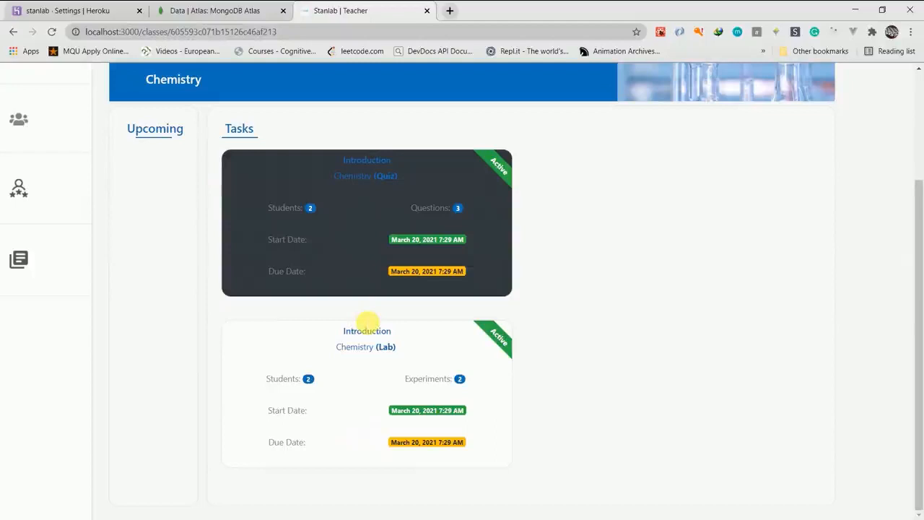
# - Log out of the teacher account and log in as the student to see the Quiz and Lab classes
pyautogui.scroll(3)
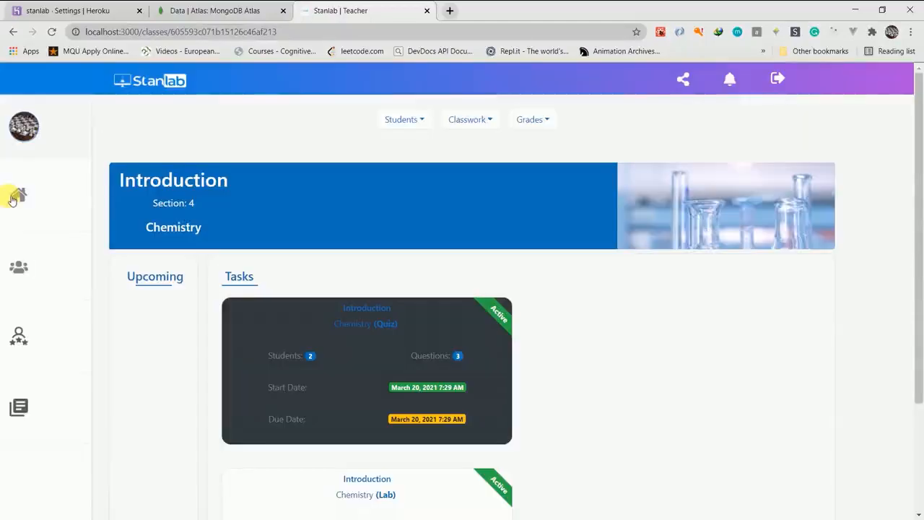
pyautogui.click(18, 199)
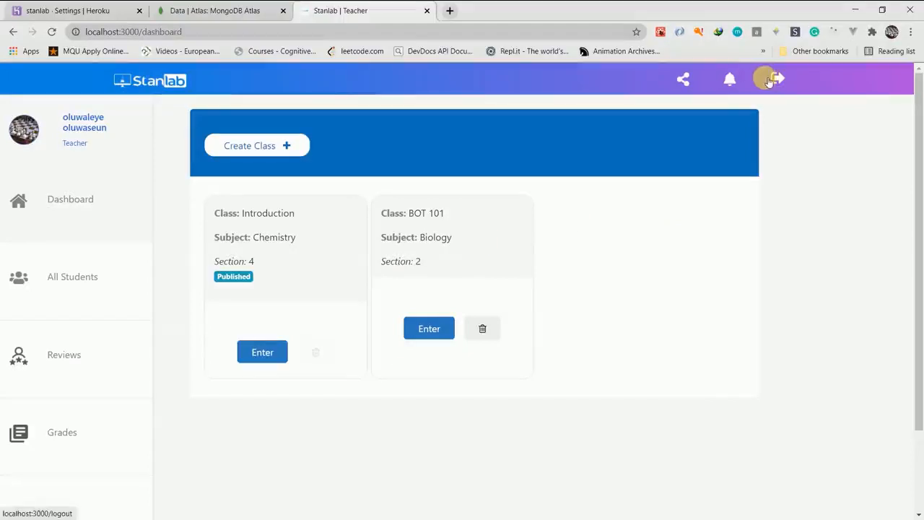
pyautogui.click(768, 79)
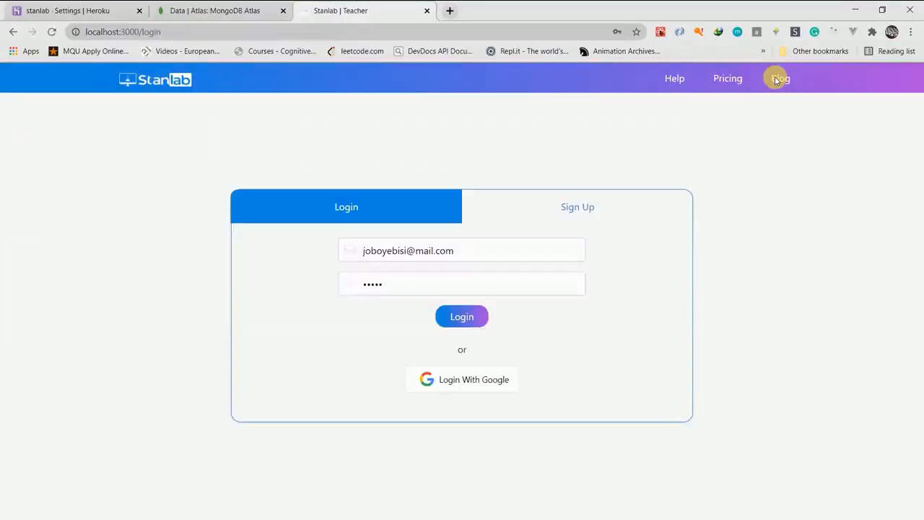
pyautogui.click(461, 317)
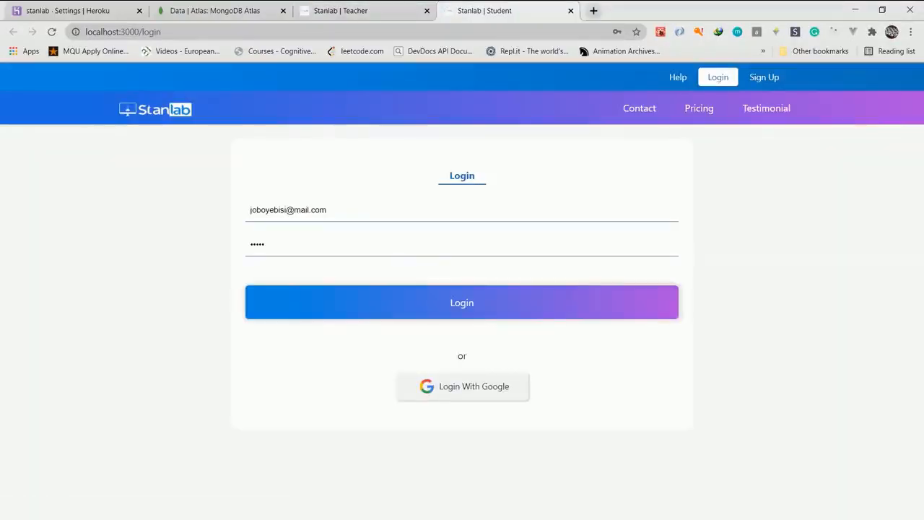
pyautogui.click(462, 386)
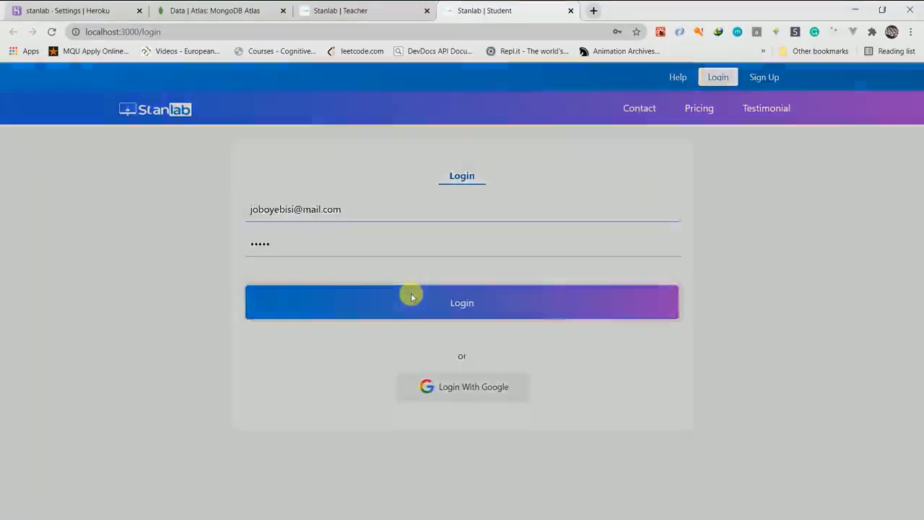
pyautogui.click(461, 303)
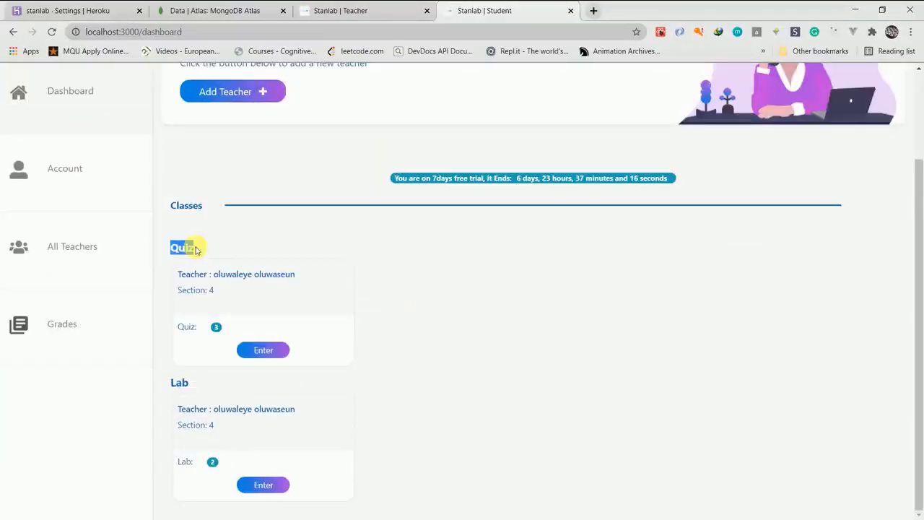
# - Enter the Quiz class, start the assigned quiz and submit the answers on question 3
pyautogui.click(263, 350)
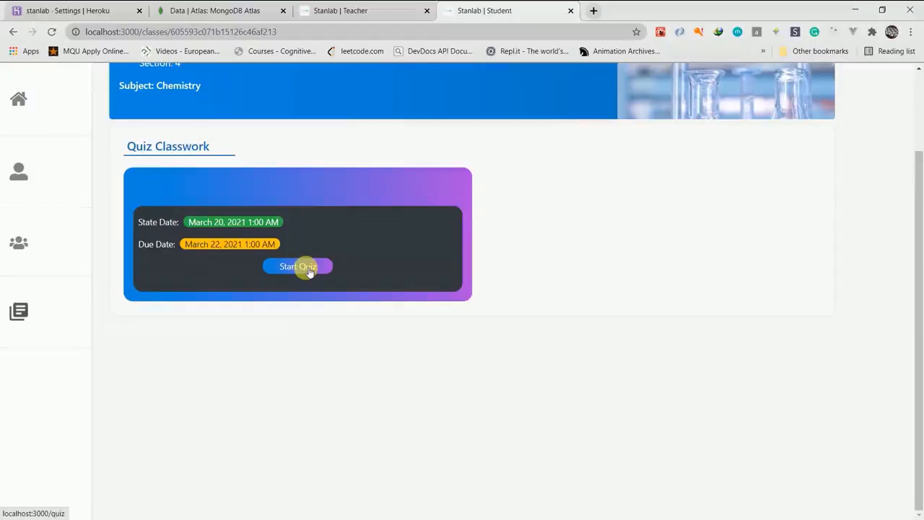
pyautogui.click(298, 266)
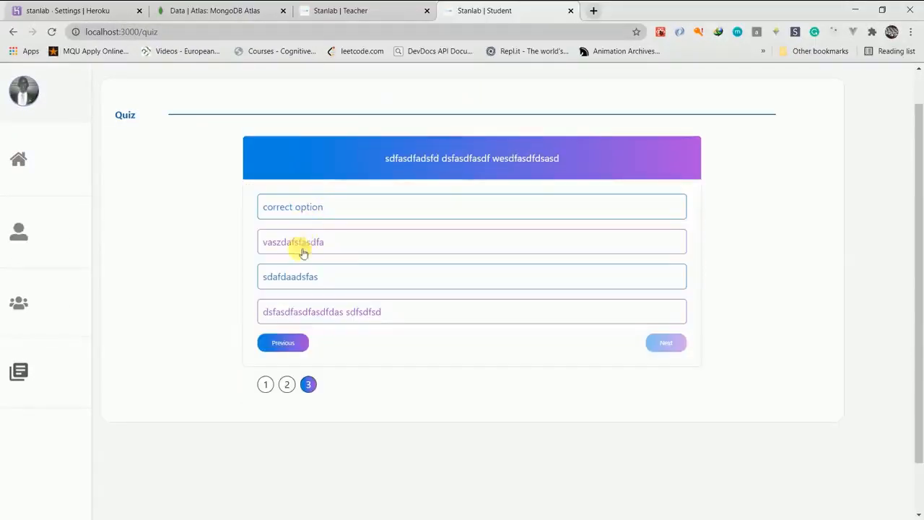
pyautogui.click(472, 242)
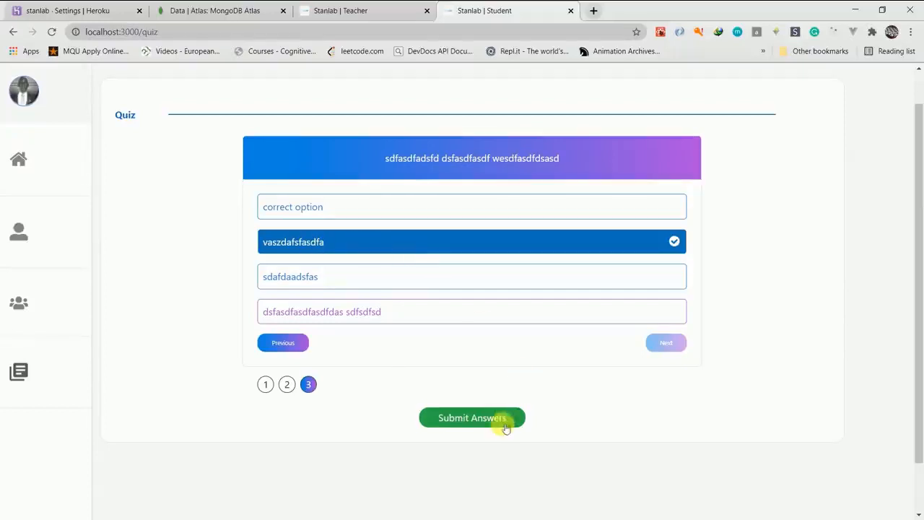
pyautogui.moveTo(522, 323)
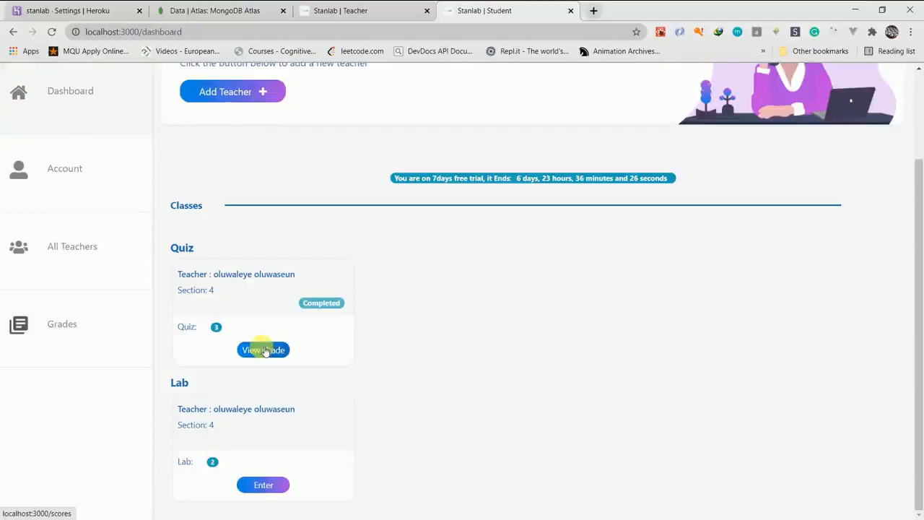
# - View the grade for the completed quiz, showing the 24-point score summary
pyautogui.click(263, 350)
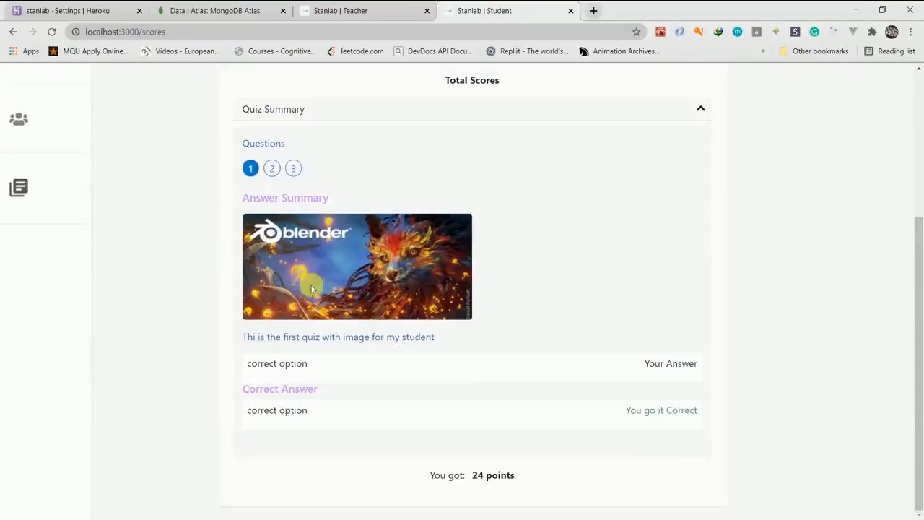
pyautogui.moveTo(676, 376)
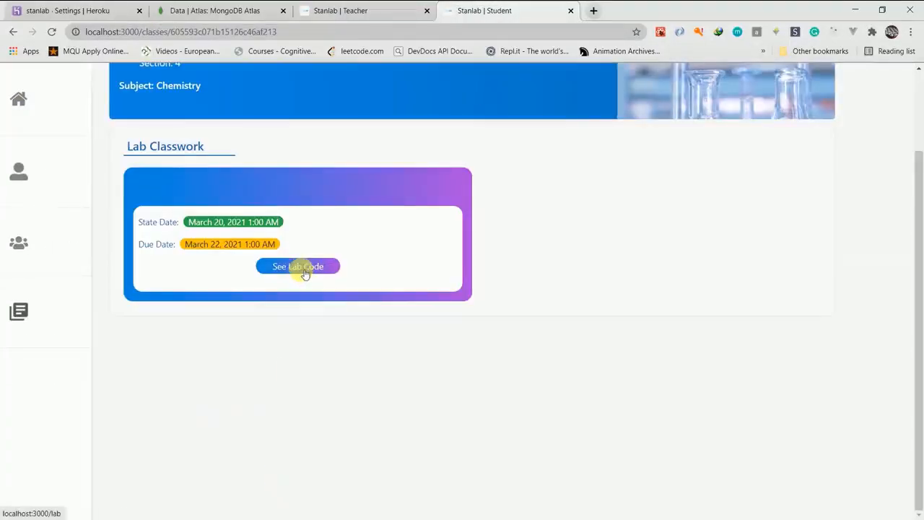
# - Show the class lab codes and copy the first Titration (Chemistry) lab code
pyautogui.click(297, 266)
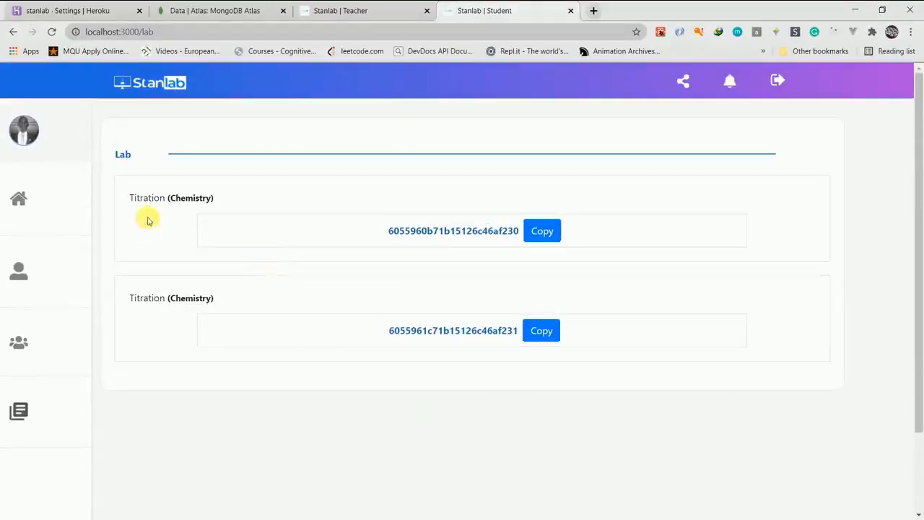
pyautogui.click(541, 230)
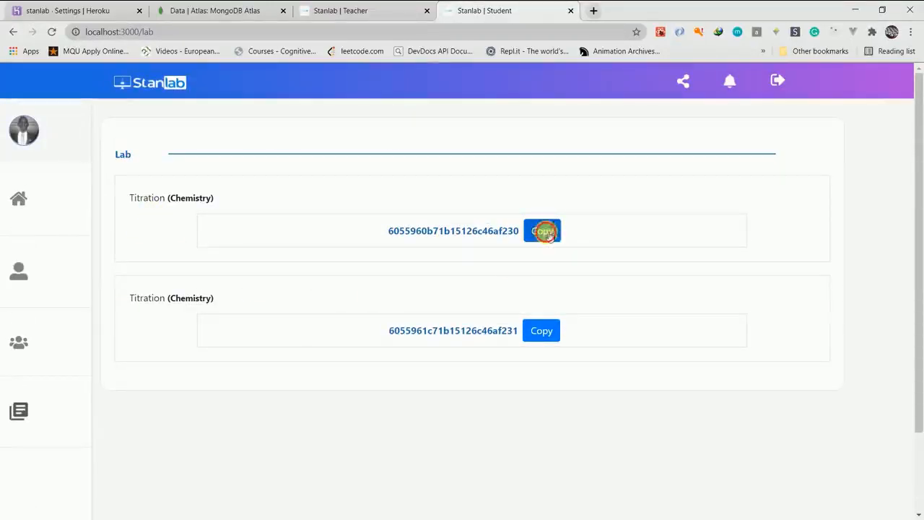
pyautogui.click(542, 230)
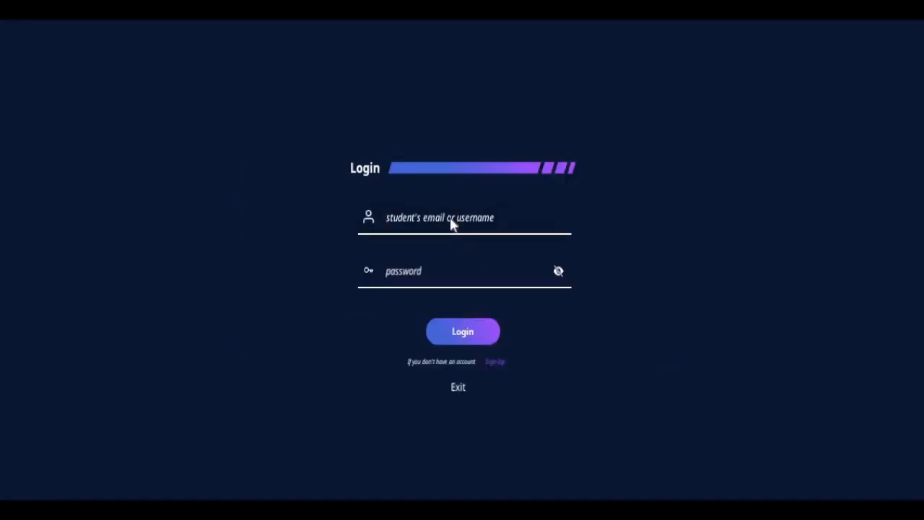
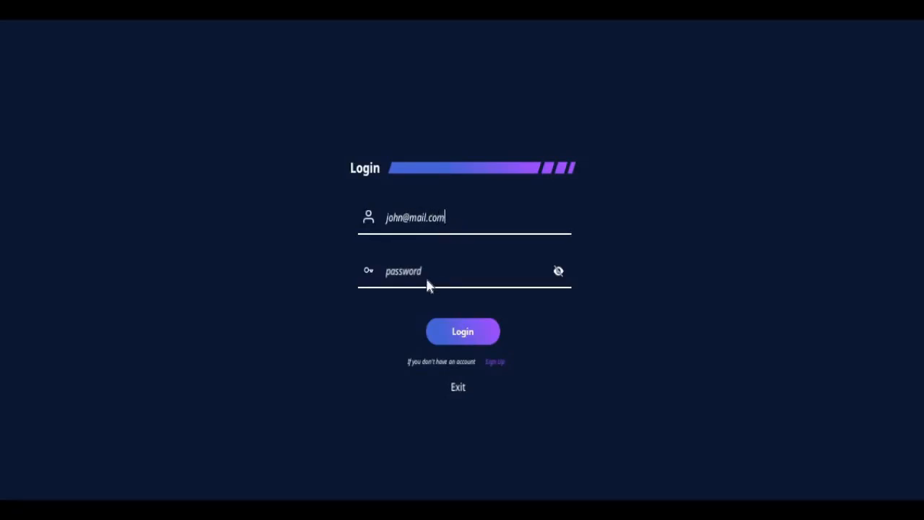
pyautogui.write('****')
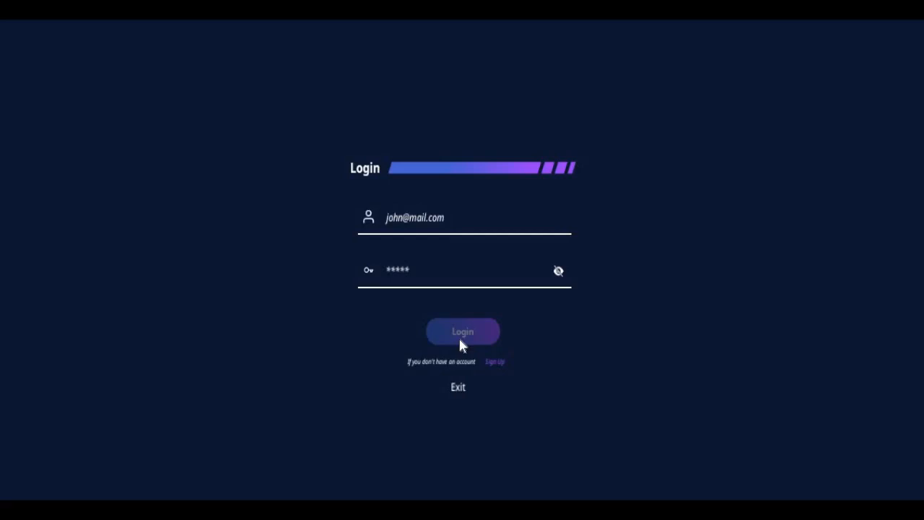
pyautogui.click(462, 332)
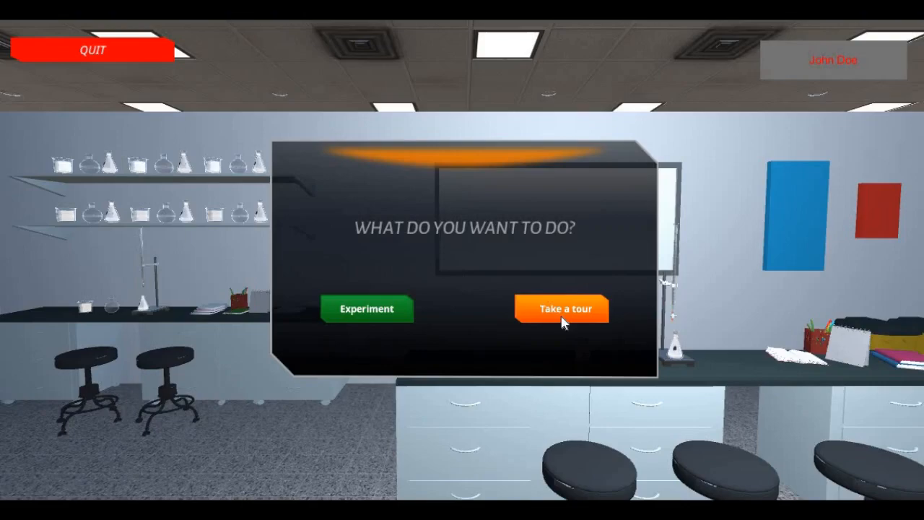
# - Take the lab tour in roam mode, then leave it with the view on the desk notepad
pyautogui.click(562, 308)
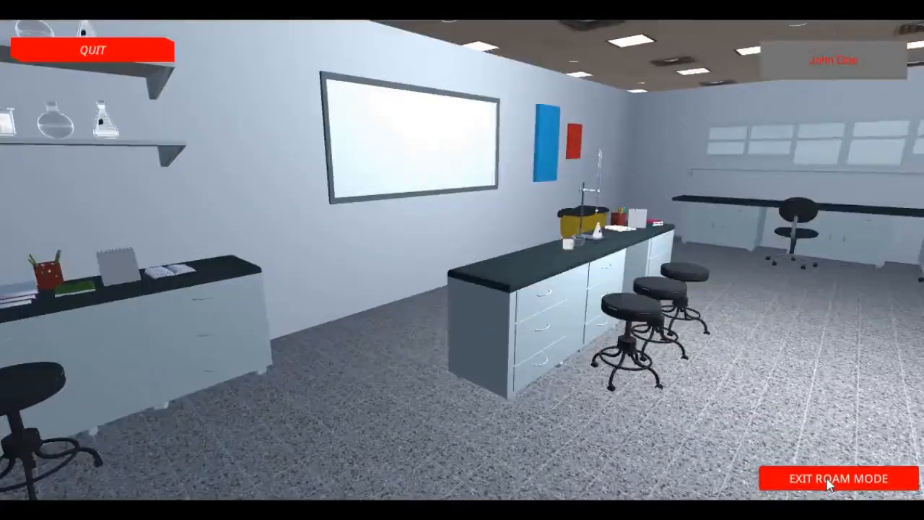
pyautogui.click(831, 478)
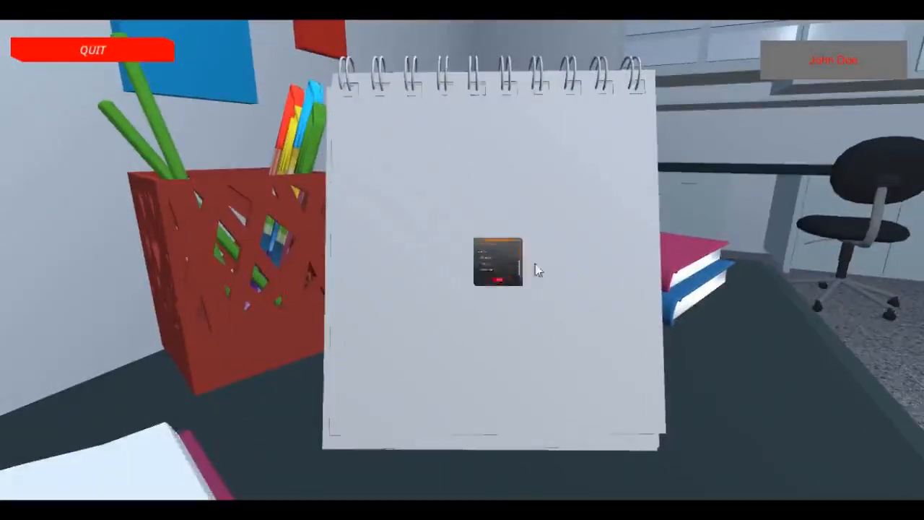
# - Choose Titration from the notepad's experiment list and read its vitamin C overview
pyautogui.click(497, 265)
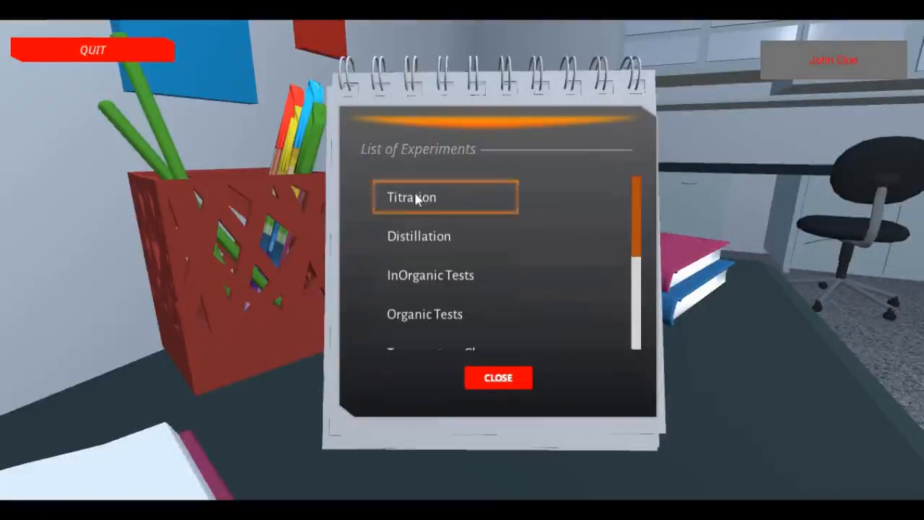
pyautogui.click(498, 377)
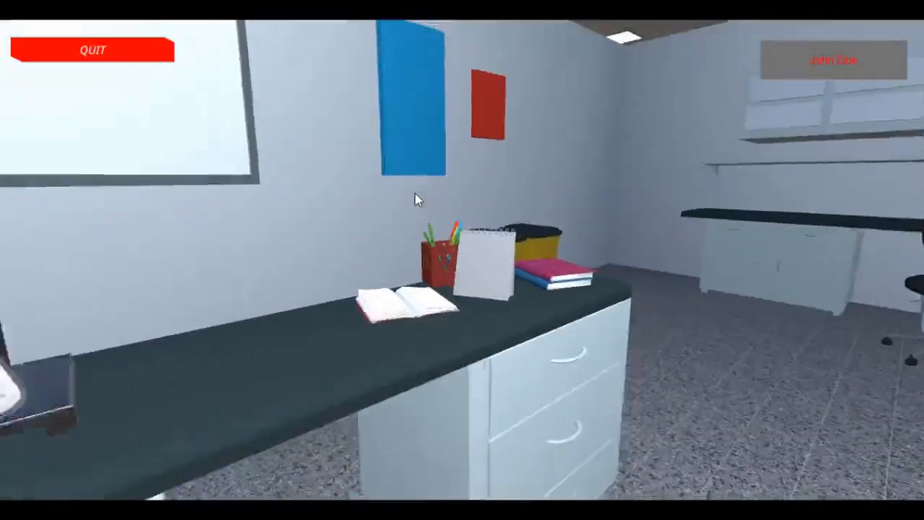
pyautogui.moveTo(418, 199)
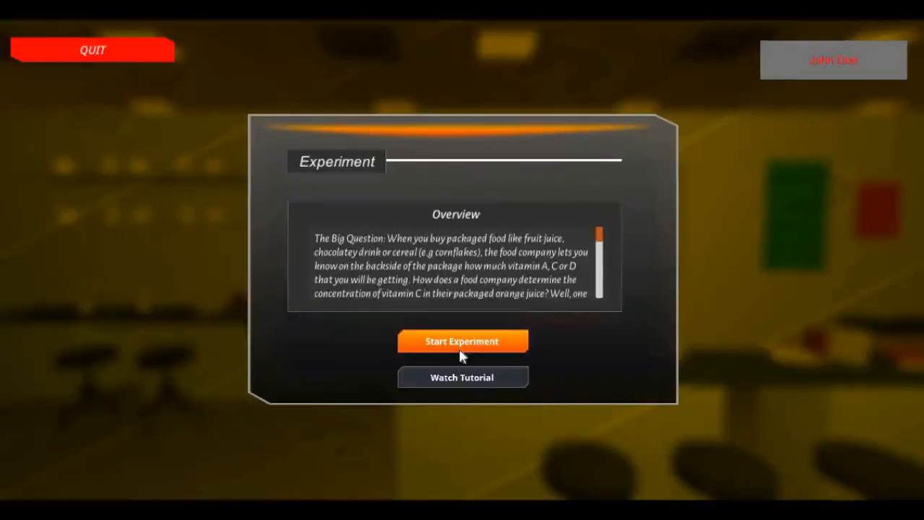
pyautogui.scroll(-3)
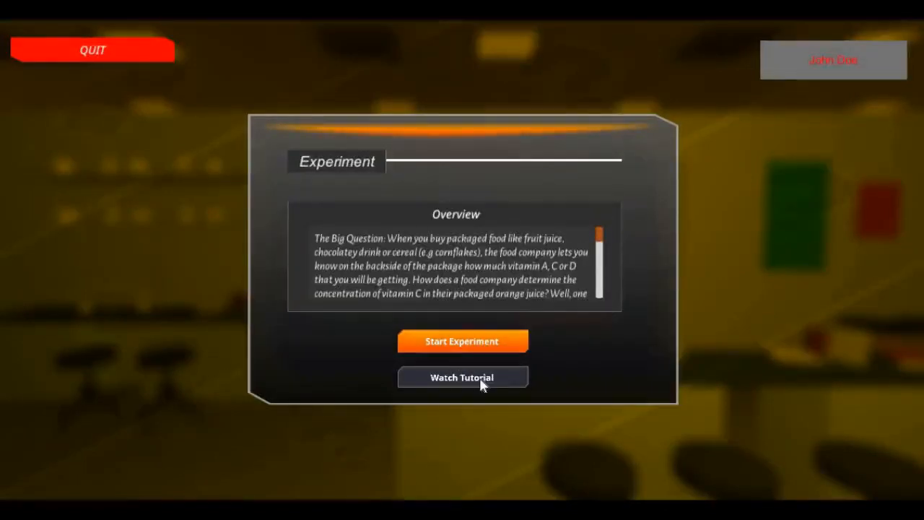
pyautogui.click(462, 377)
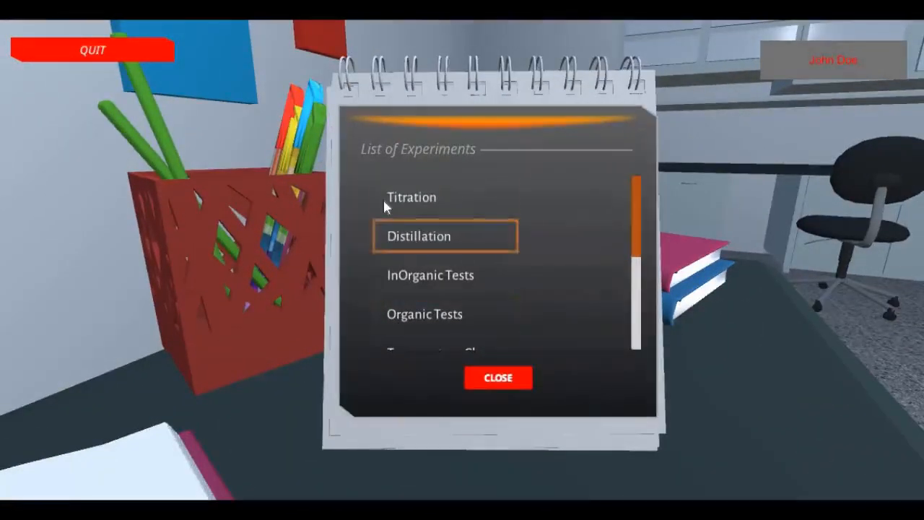
pyautogui.click(498, 376)
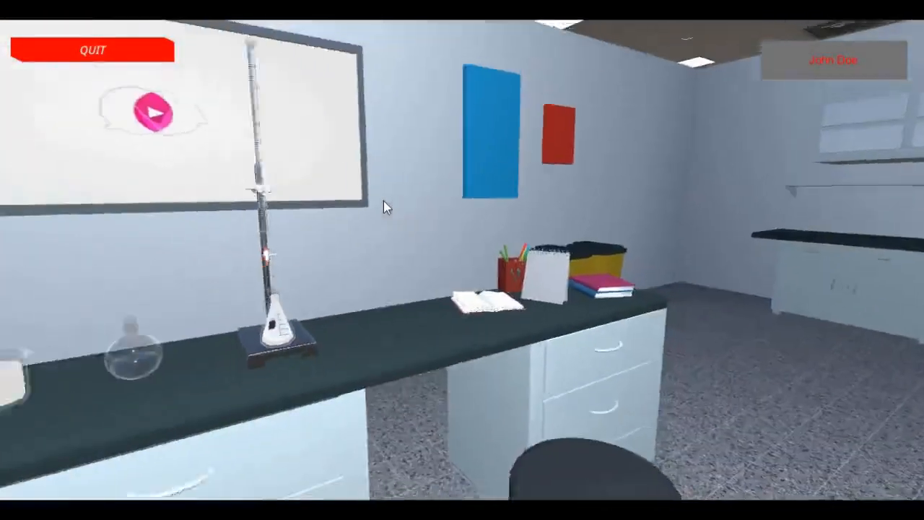
pyautogui.click(152, 112)
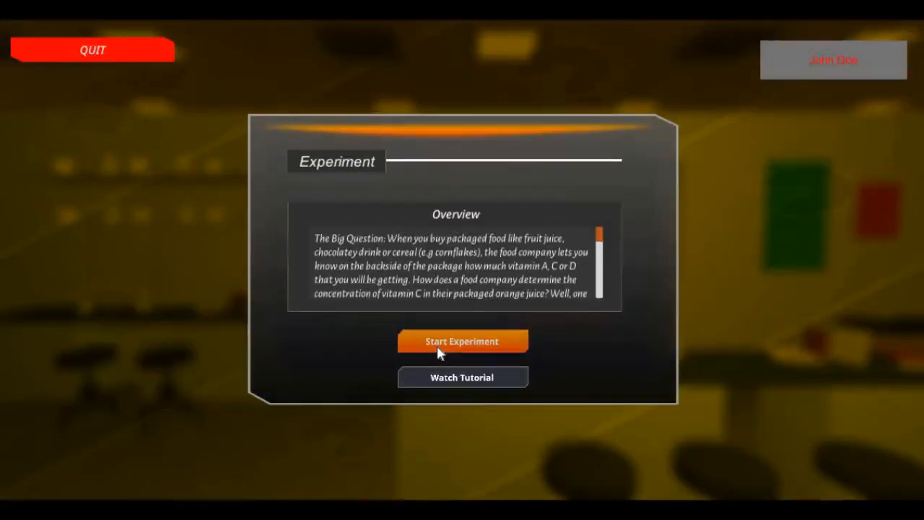
# - Begin the Titration experiment, bringing up the labelled apparatus and first pouring instruction
pyautogui.click(462, 341)
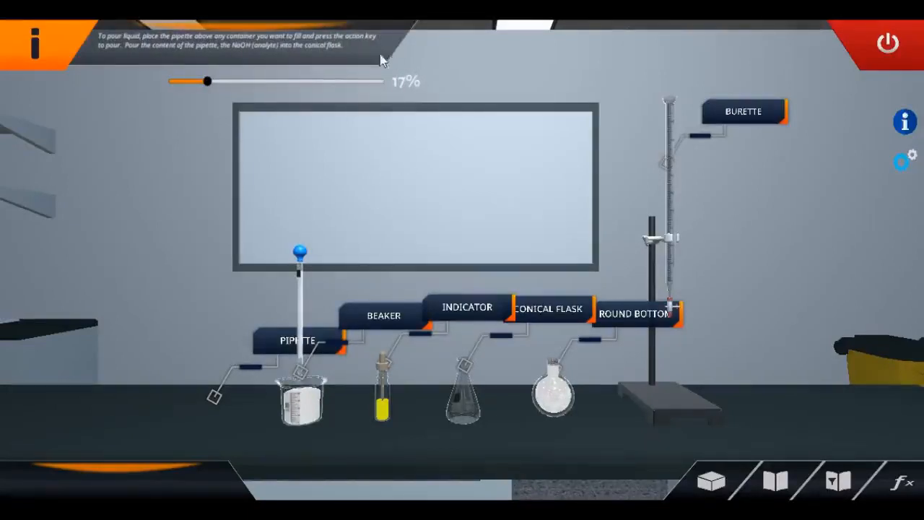
pyautogui.moveTo(330, 249)
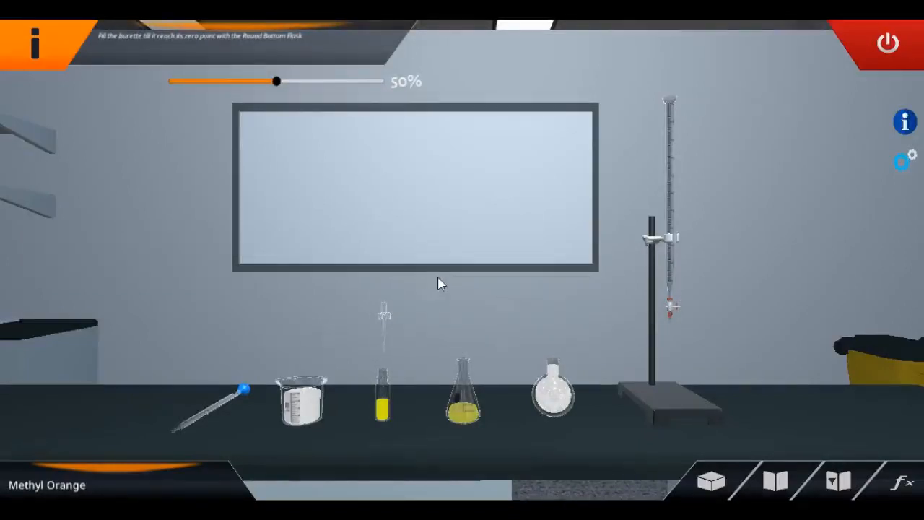
# - Pour the round bottom flask's acid into the burette, filling it to a 61 cm³ reading
pyautogui.click(552, 389)
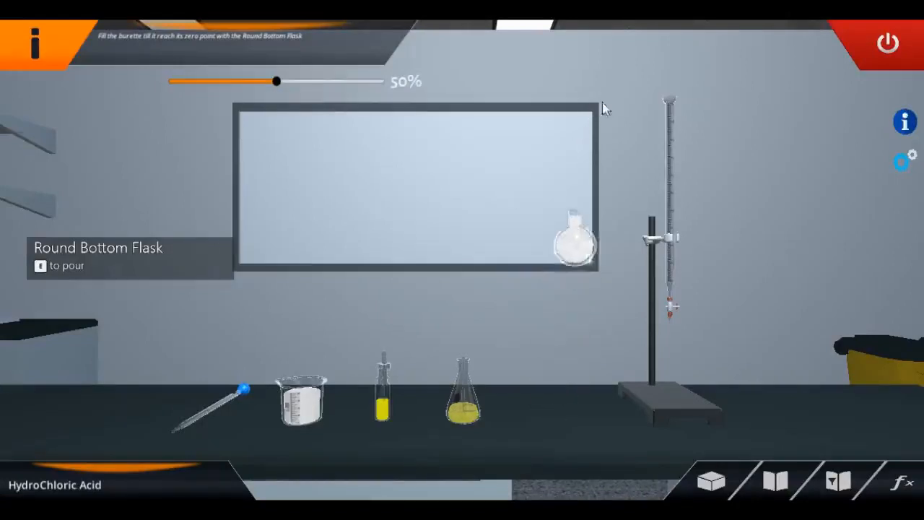
pyautogui.moveTo(578, 246); pyautogui.dragTo(643, 76)
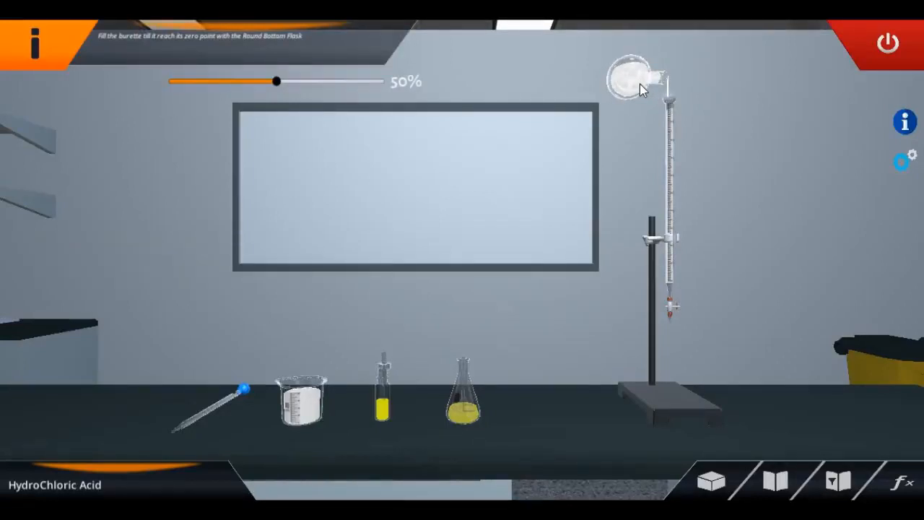
pyautogui.click(635, 79)
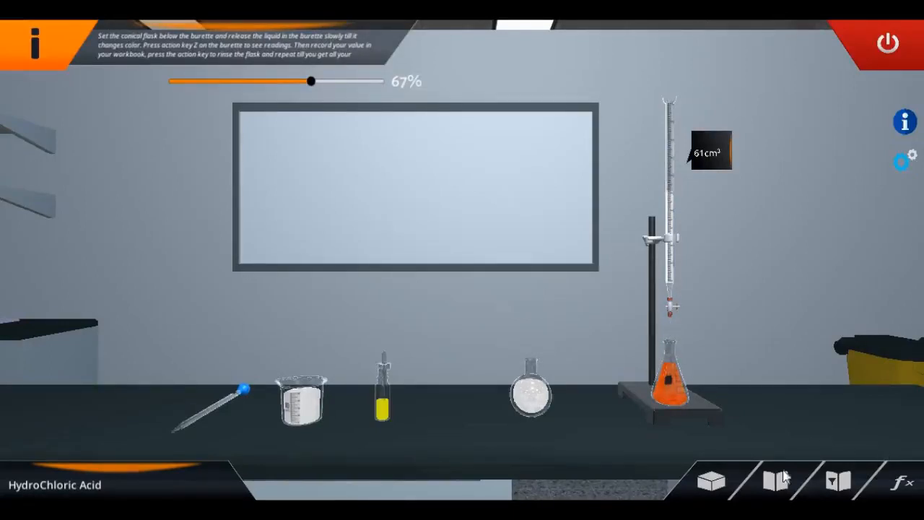
pyautogui.moveTo(776, 482)
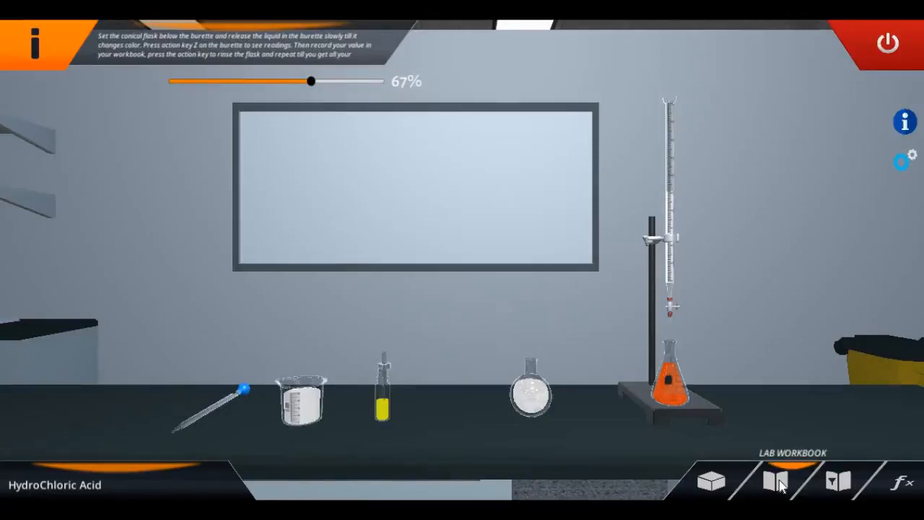
# - Record titre readings of 61 with name John in the workbook, calculate the 61 average and submit
pyautogui.click(775, 481)
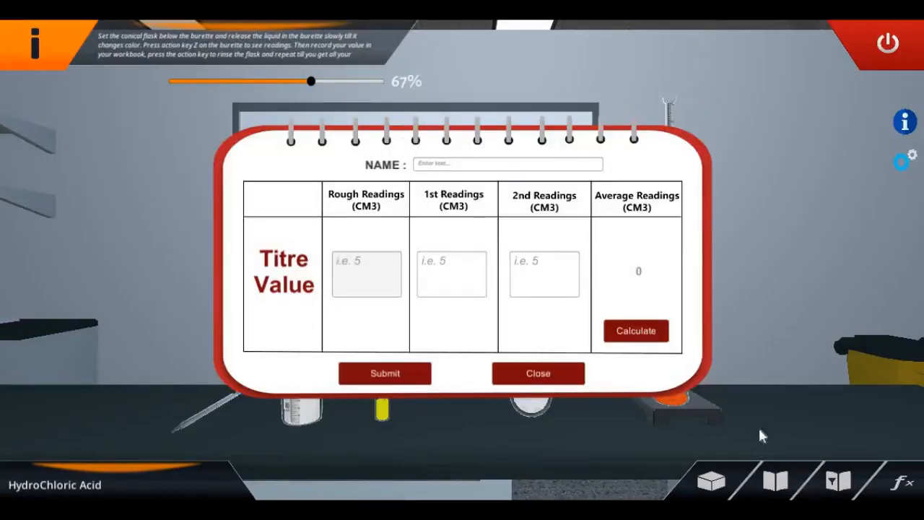
pyautogui.click(538, 373)
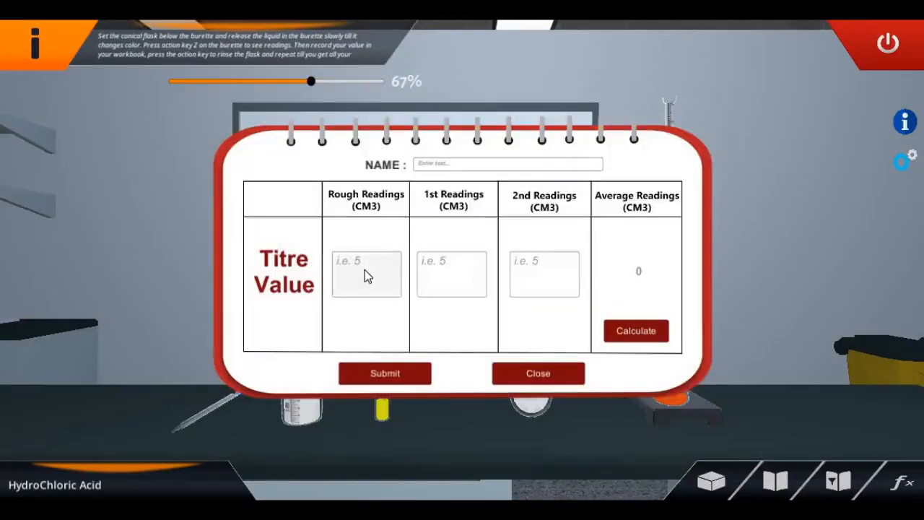
pyautogui.write('61')
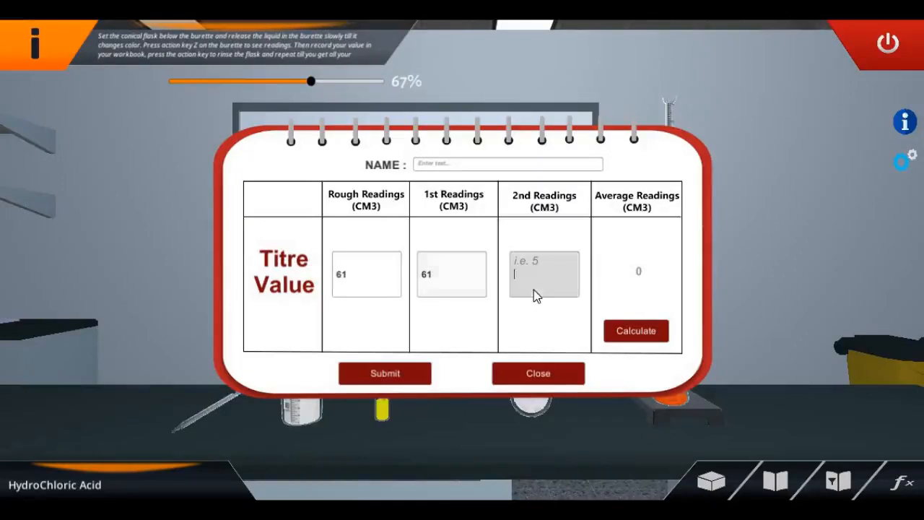
pyautogui.write('61')
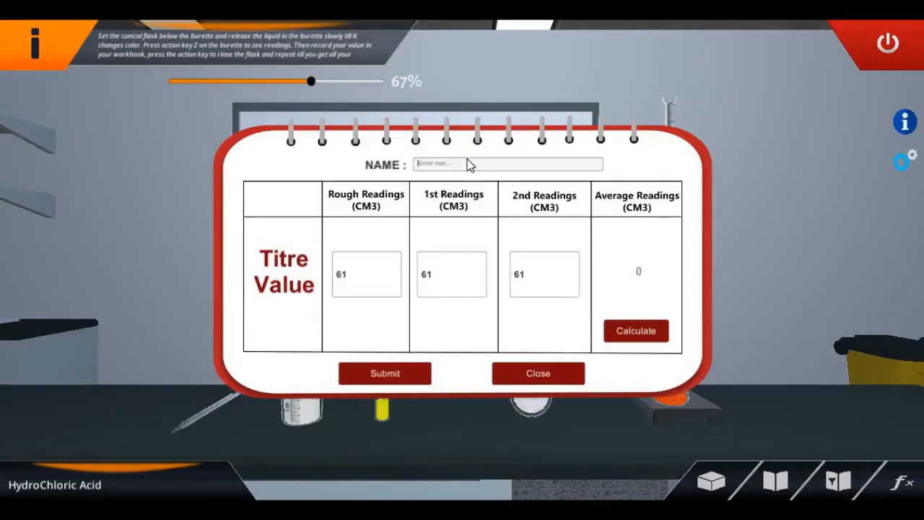
pyautogui.write('John')
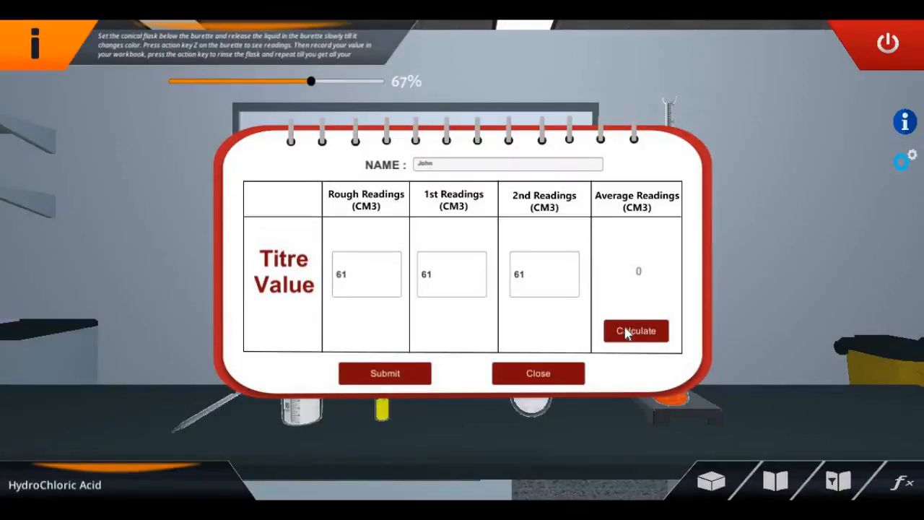
pyautogui.click(635, 330)
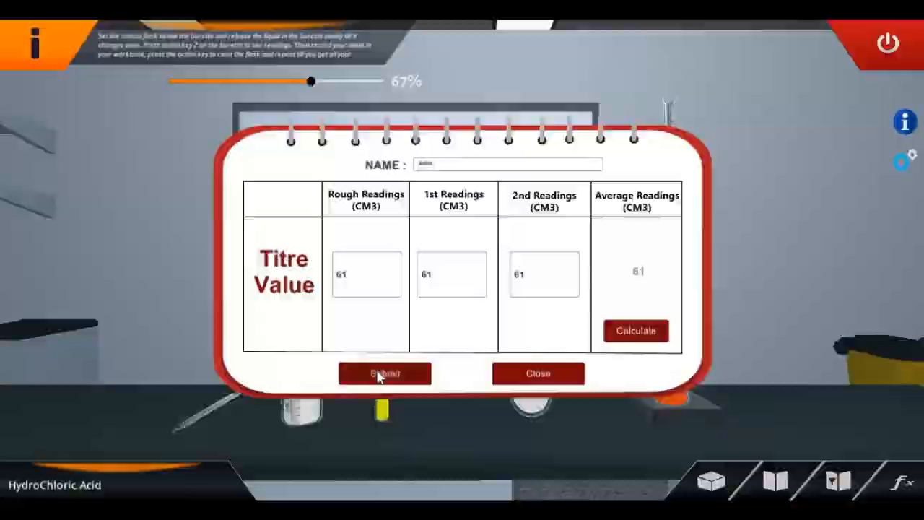
pyautogui.click(384, 373)
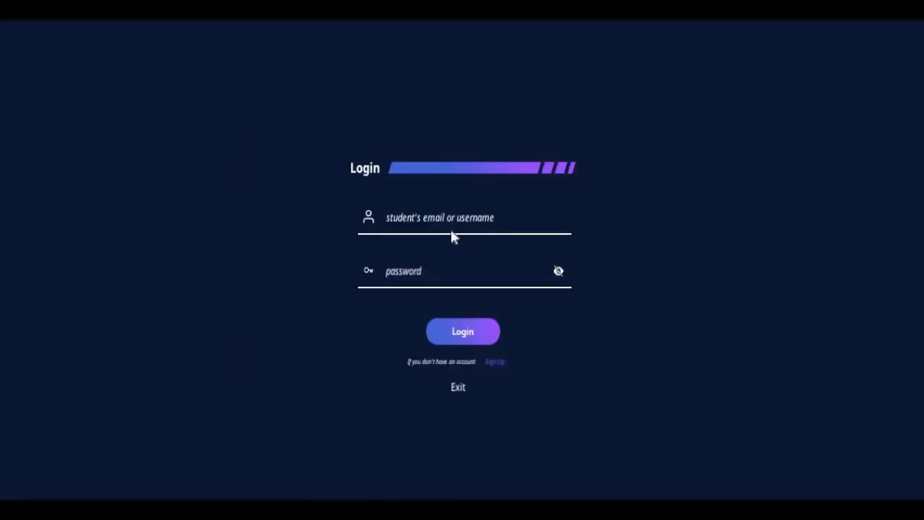
pyautogui.write('/d')
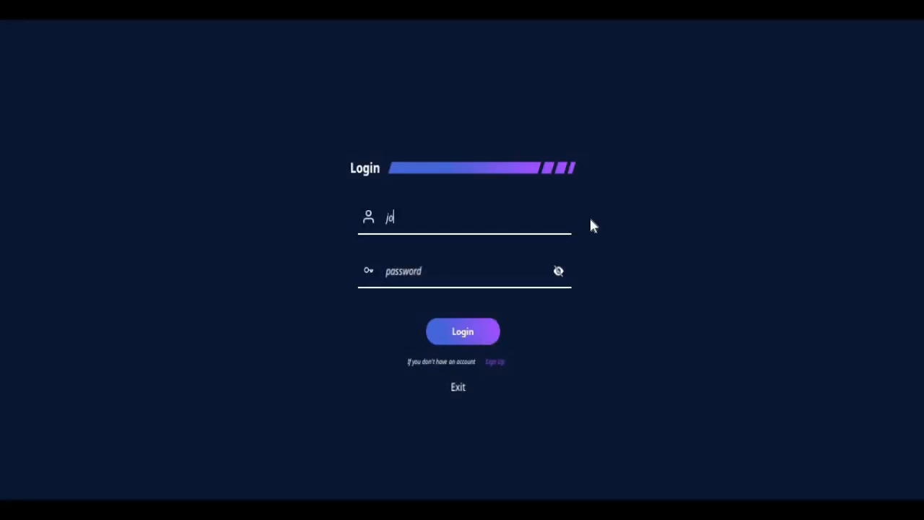
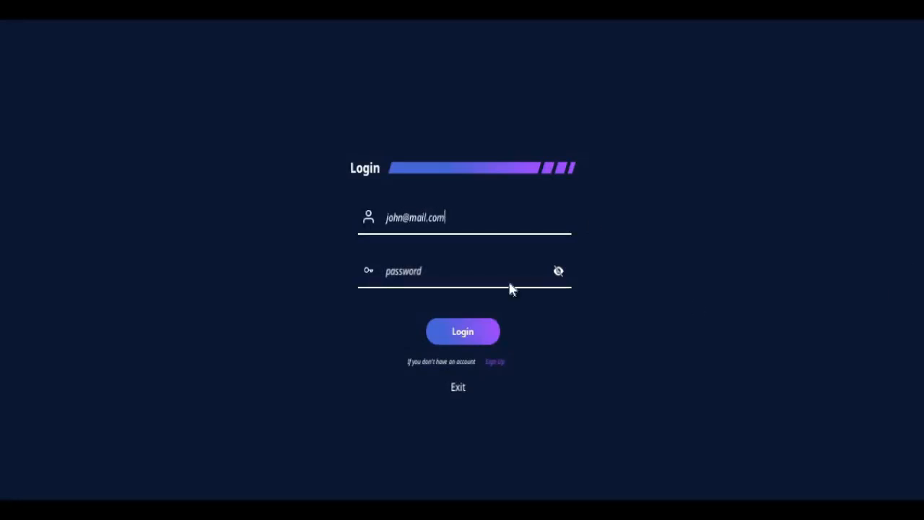
pyautogui.write('***')
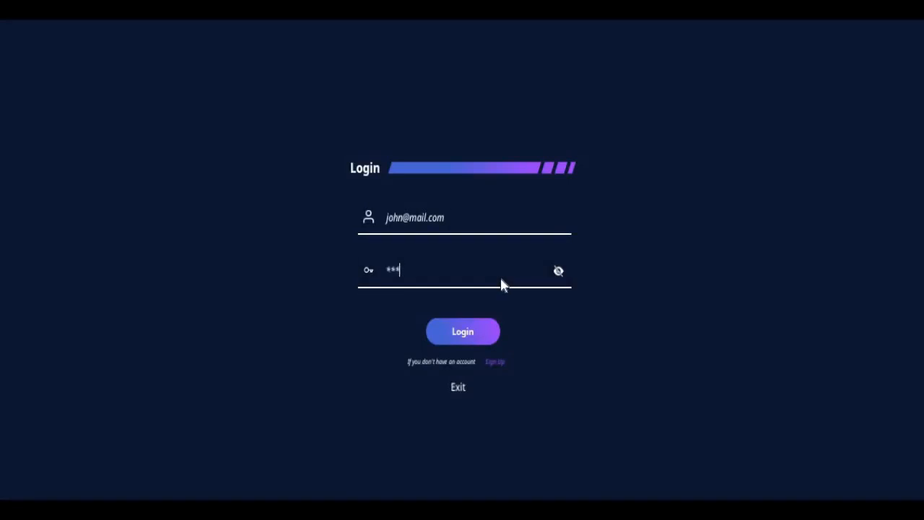
pyautogui.write('**')
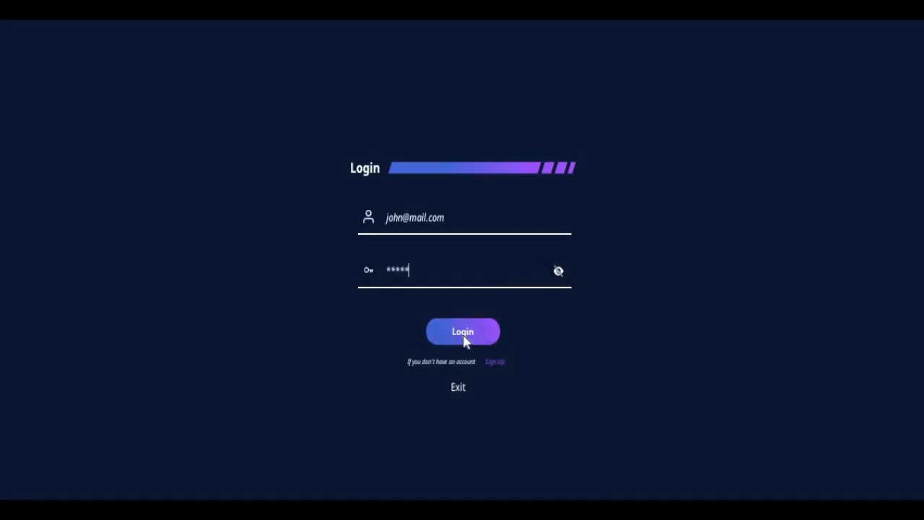
pyautogui.click(463, 331)
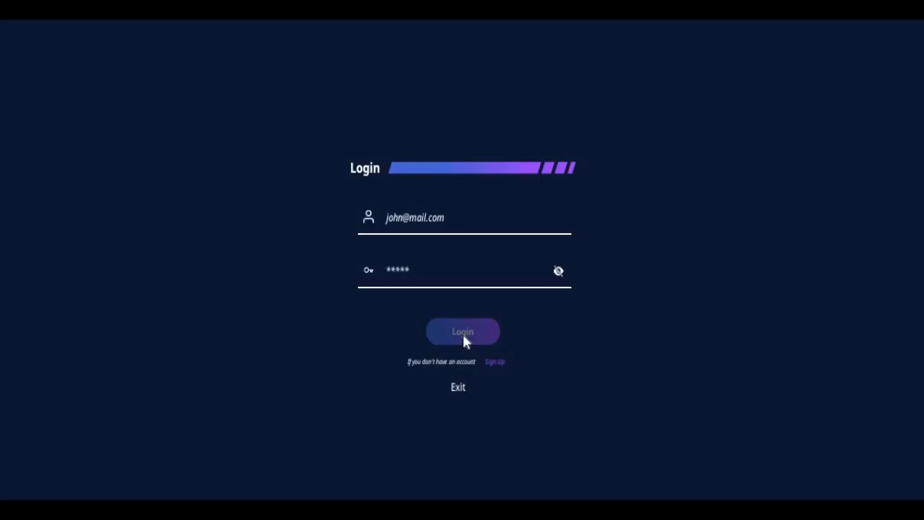
pyautogui.click(463, 331)
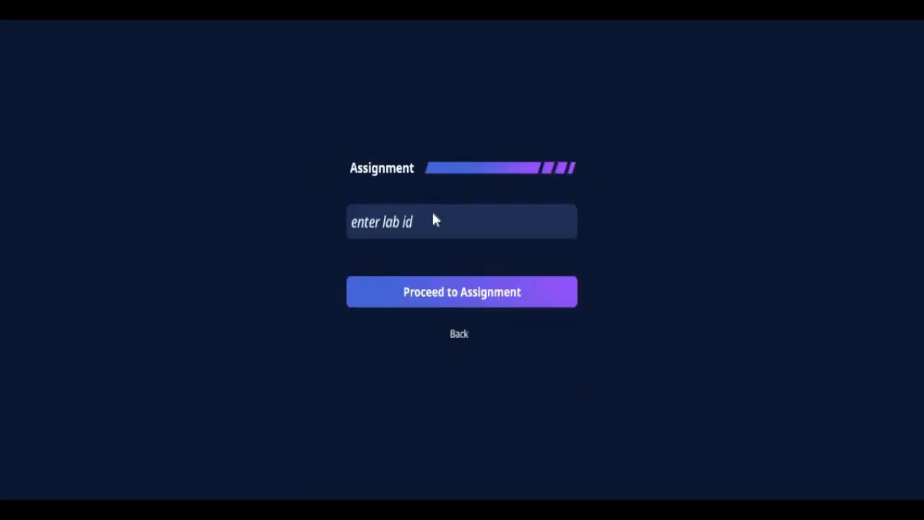
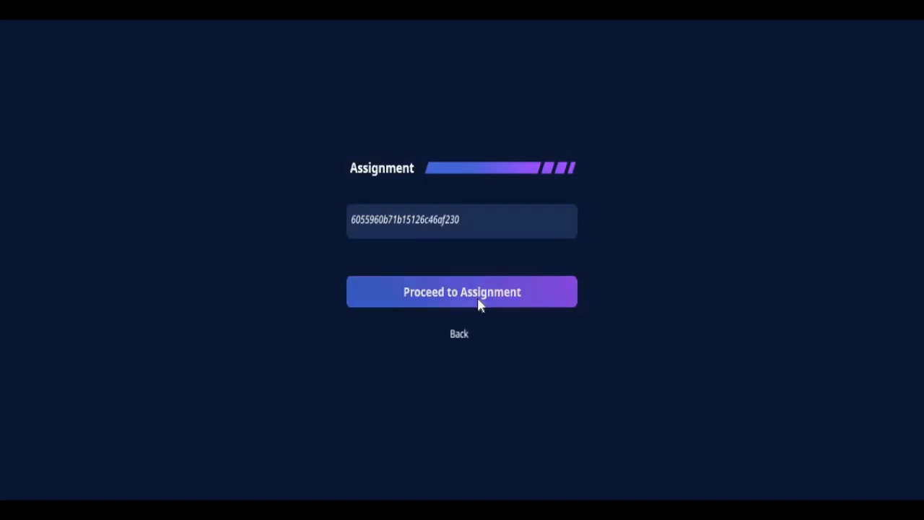
pyautogui.click(461, 291)
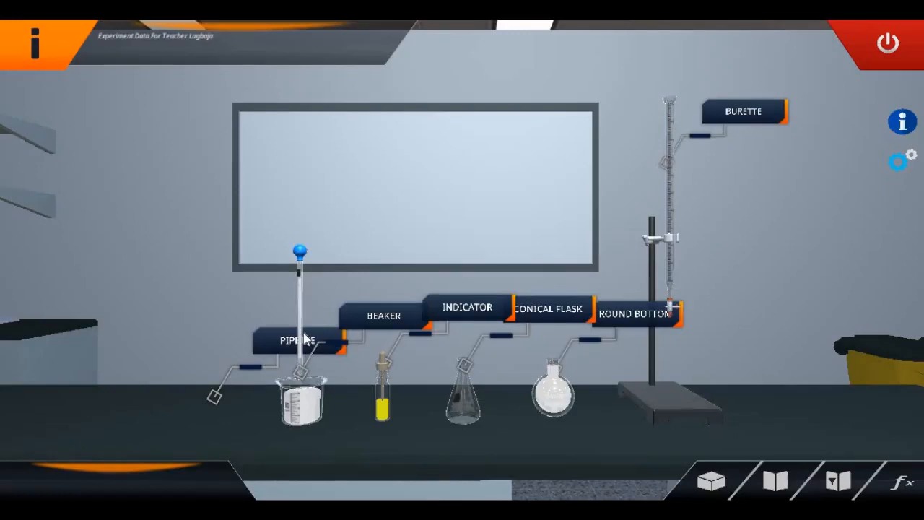
pyautogui.moveTo(306, 282)
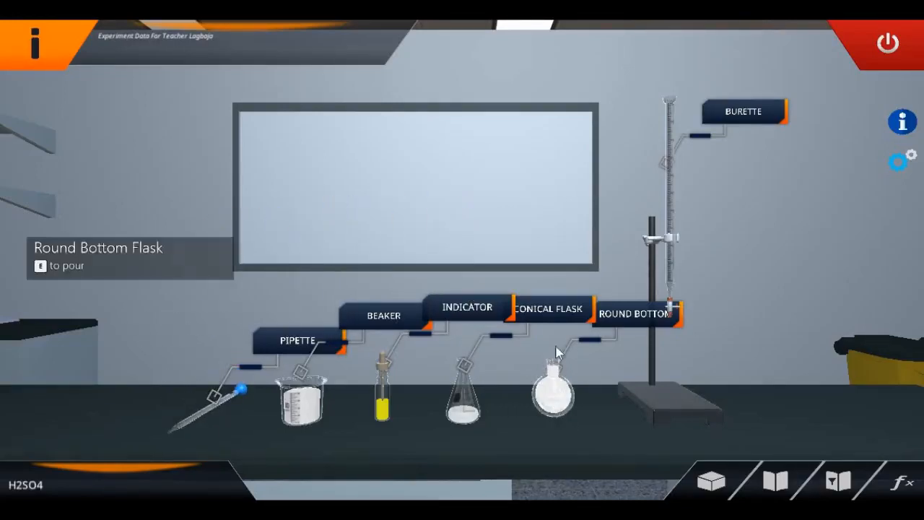
# - Carry the H2SO4 round bottom flask up to the top of the burette
pyautogui.moveTo(552, 390); pyautogui.dragTo(628, 83)
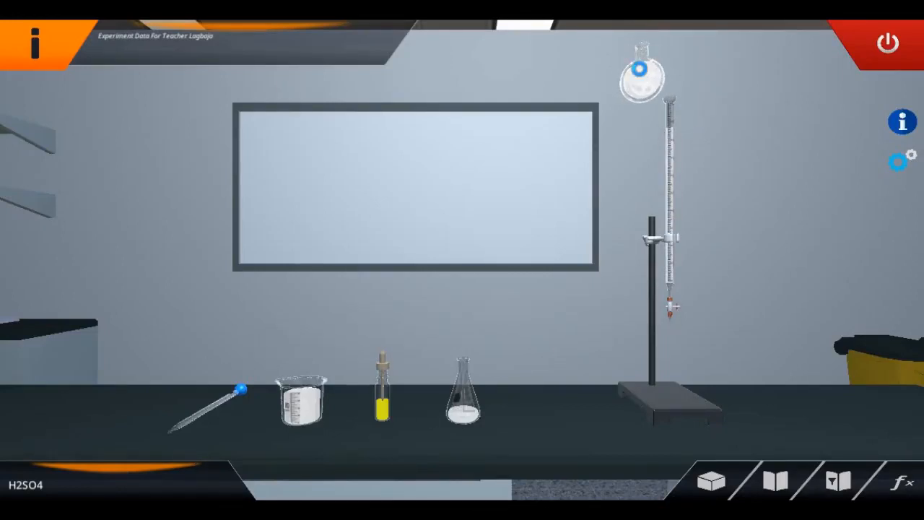
pyautogui.moveTo(643, 74)
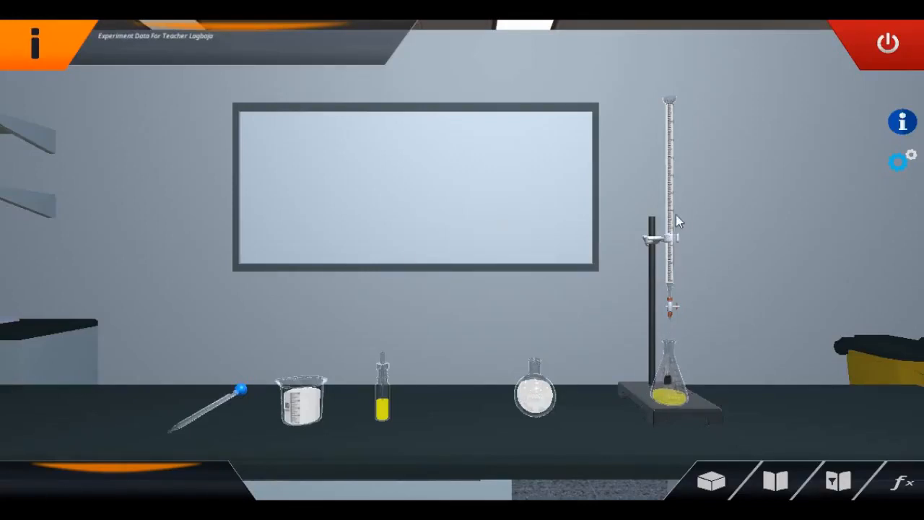
# - Release acid from the burette until the conical flask turns orange
pyautogui.click(664, 216)
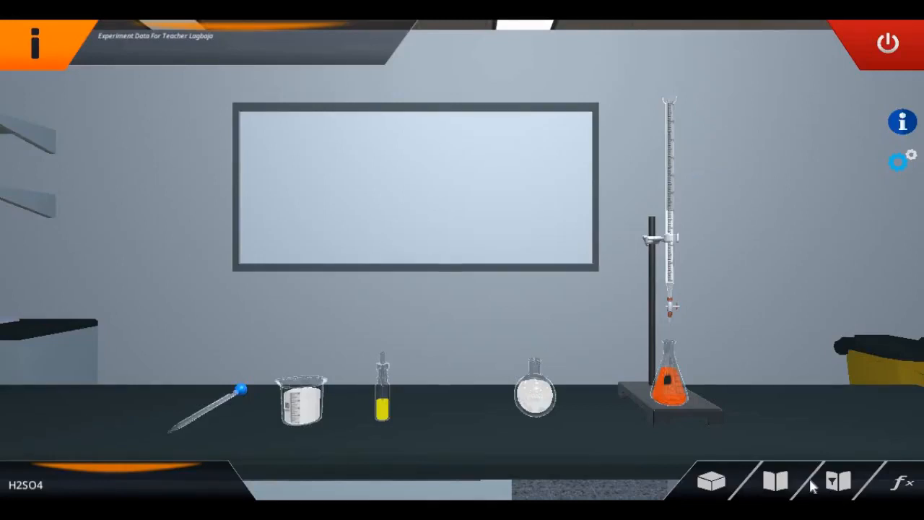
# - Record 49 as both the rough and first titre readings in the workbook
pyautogui.click(838, 480)
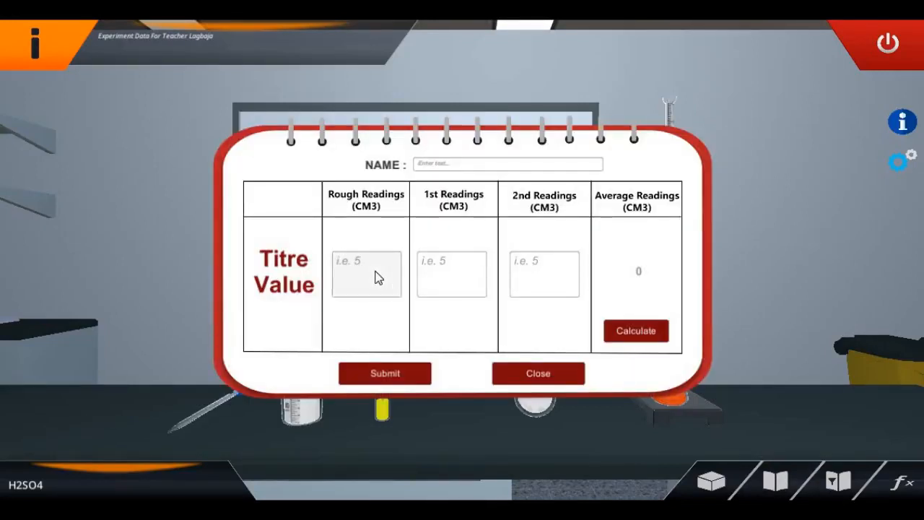
pyautogui.write('49')
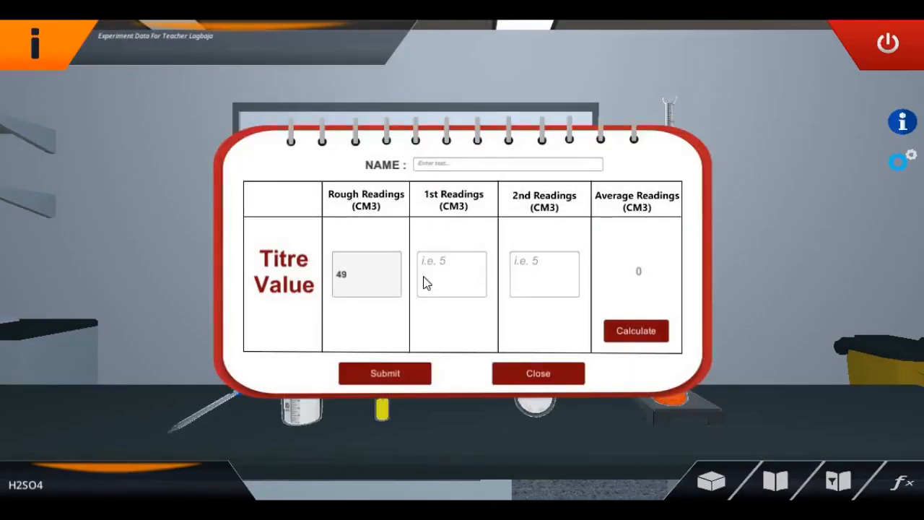
pyautogui.click(452, 274)
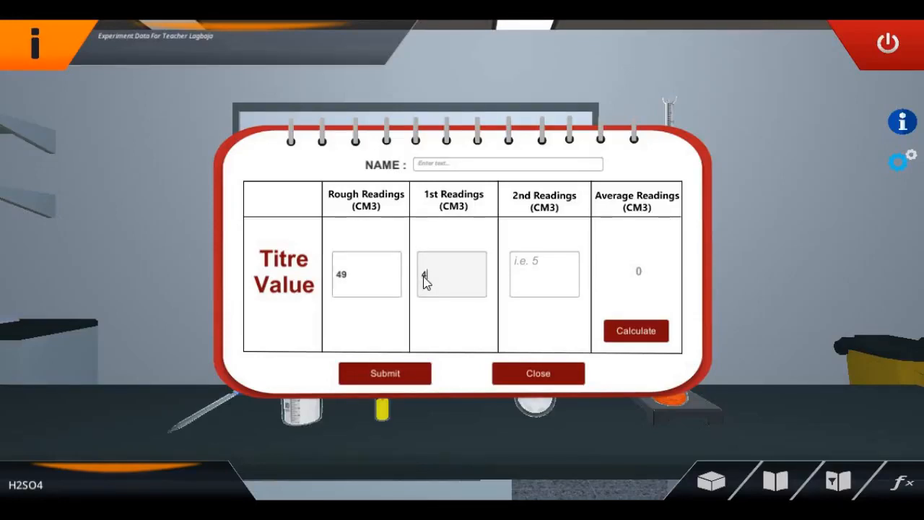
pyautogui.write('49')
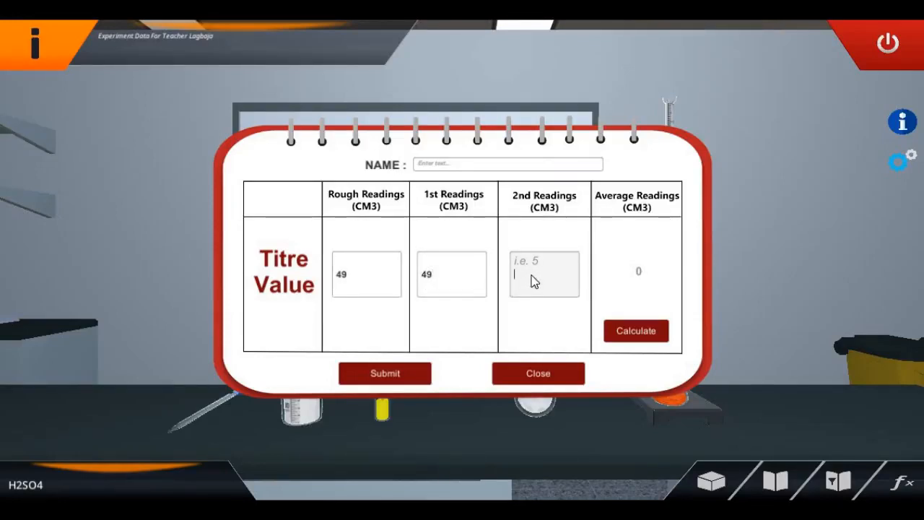